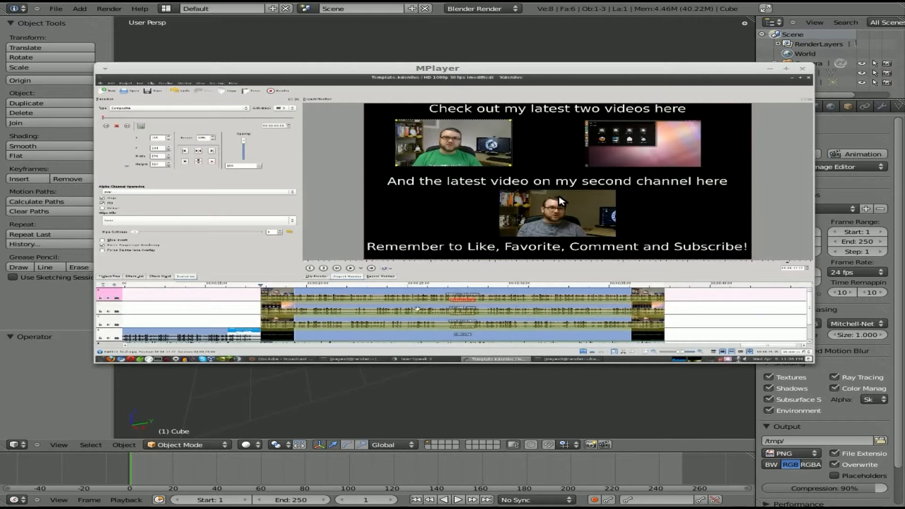
{"action": "mouse_move", "coordinate": [340, 209]}
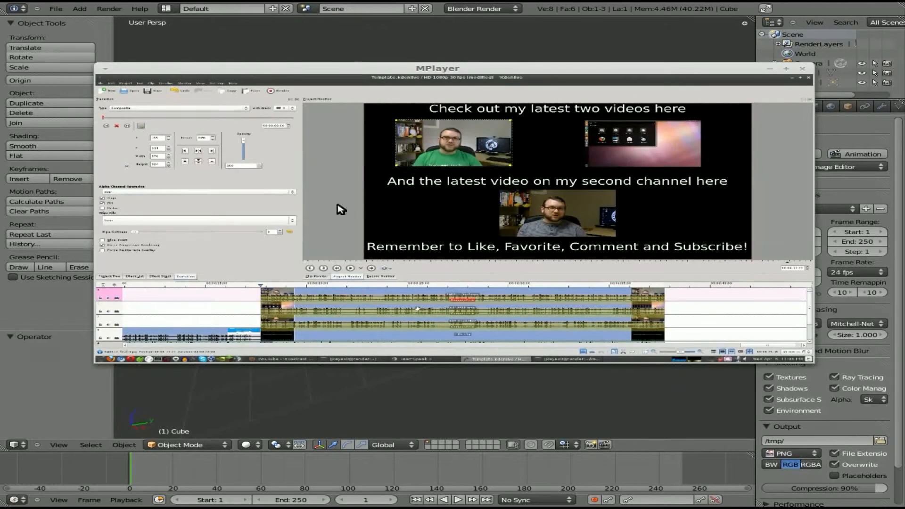
{"action": "mouse_move", "coordinate": [388, 255]}
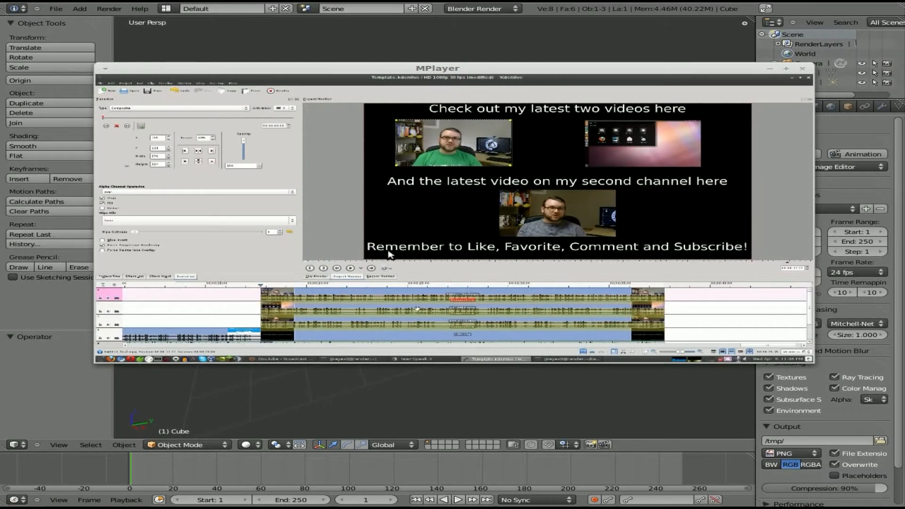
{"action": "mouse_move", "coordinate": [514, 136]}
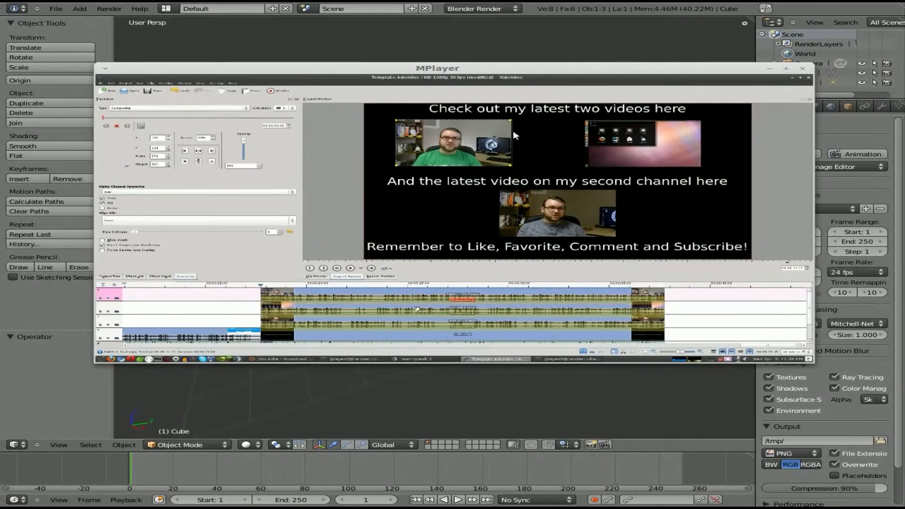
{"action": "mouse_move", "coordinate": [623, 137]}
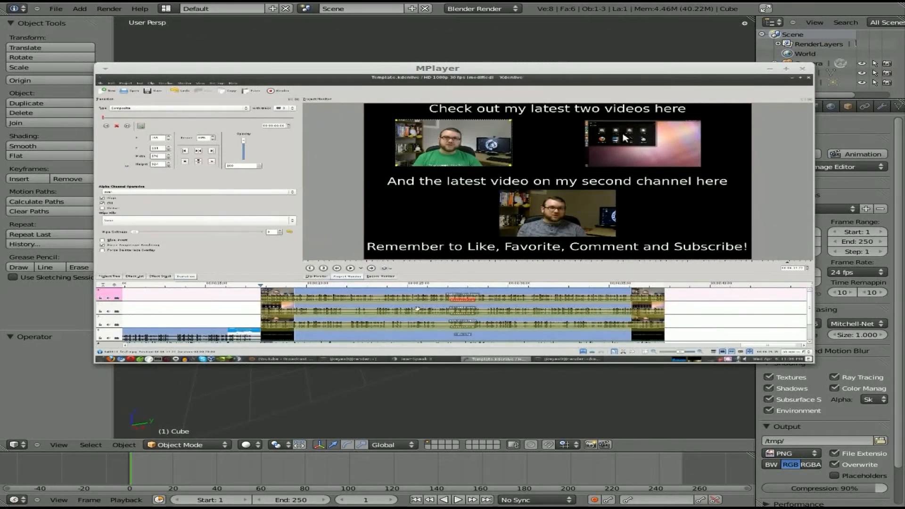
{"action": "mouse_move", "coordinate": [481, 120]}
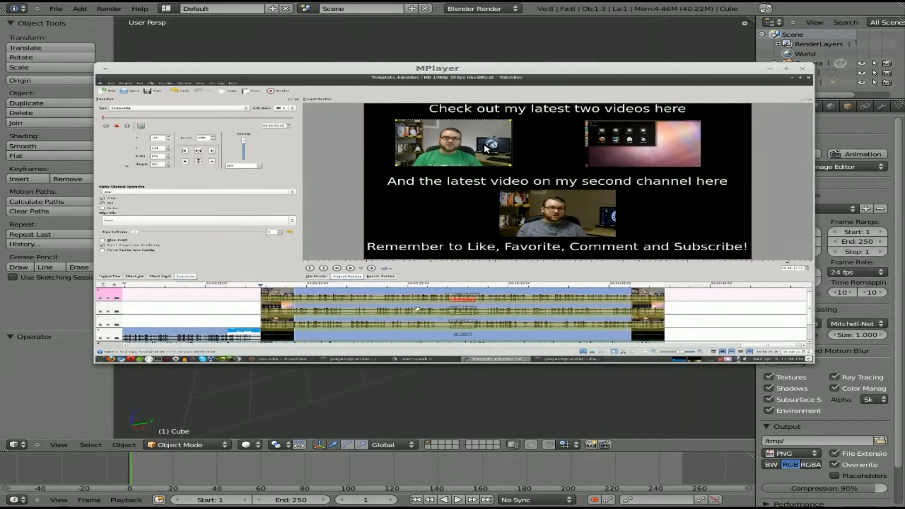
{"action": "mouse_move", "coordinate": [402, 156]}
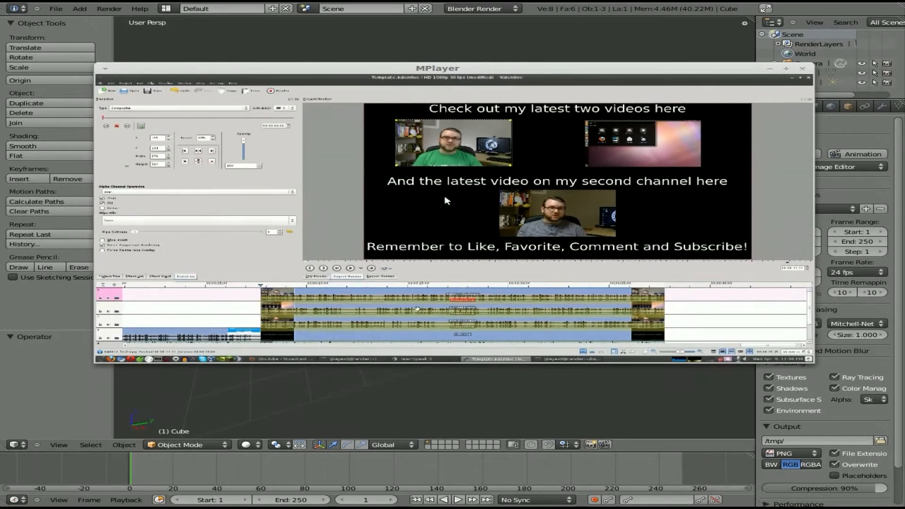
{"action": "mouse_move", "coordinate": [454, 284]}
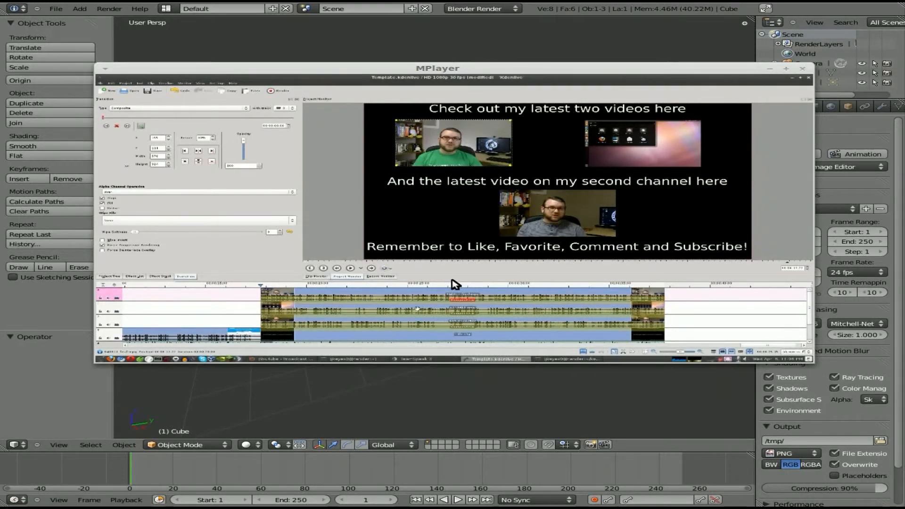
{"action": "mouse_move", "coordinate": [343, 288]}
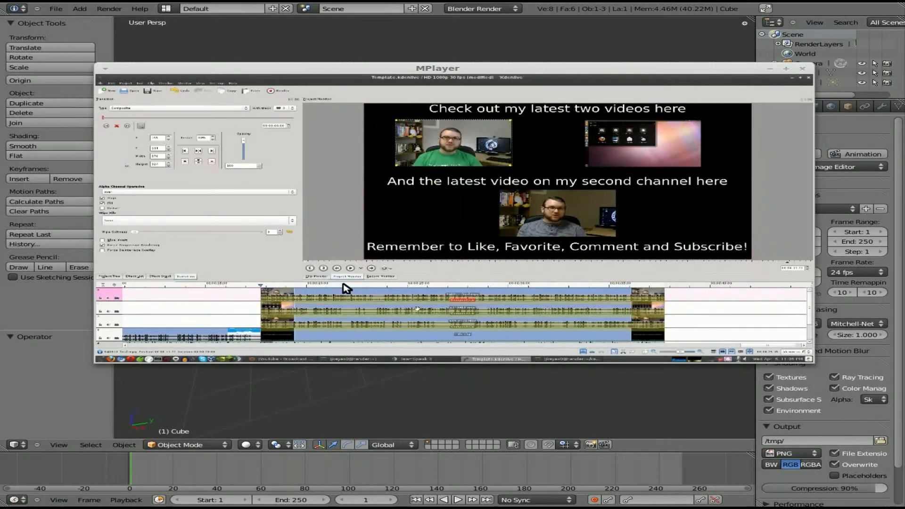
{"action": "mouse_move", "coordinate": [595, 199]}
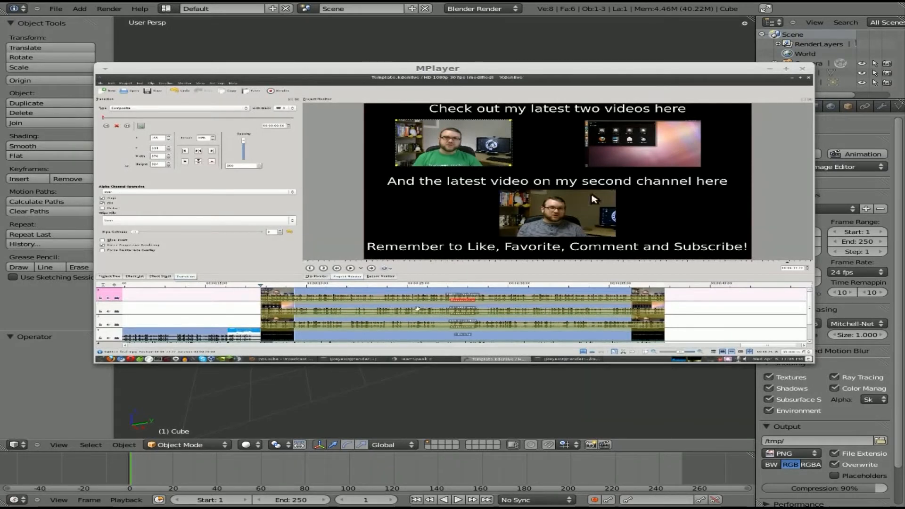
{"action": "mouse_move", "coordinate": [522, 68]}
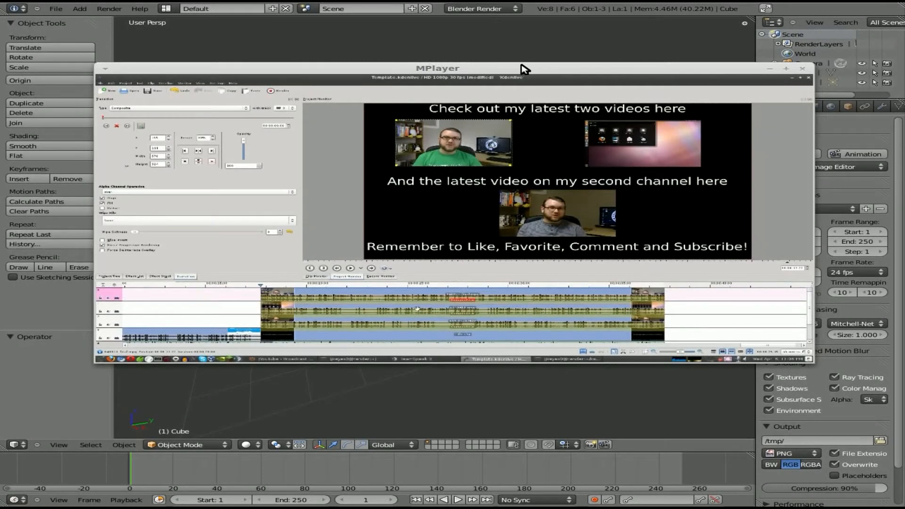
{"action": "mouse_move", "coordinate": [516, 73]}
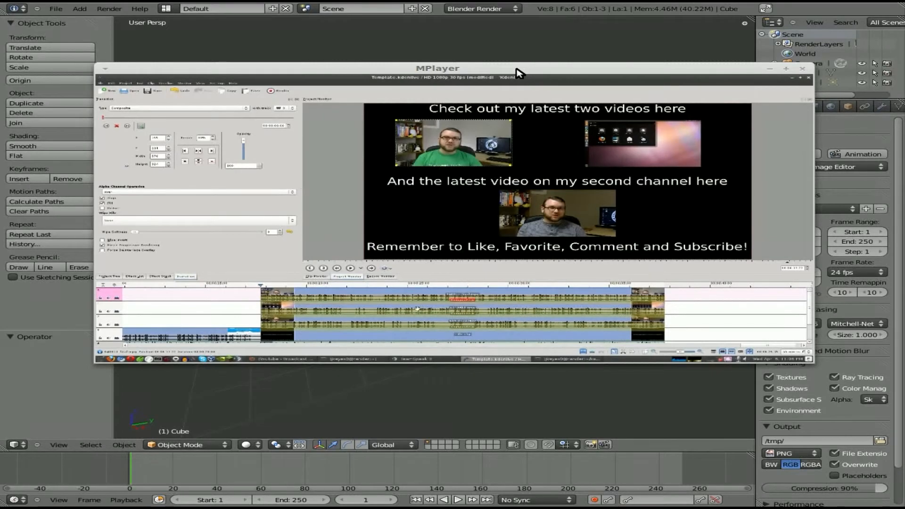
{"action": "mouse_move", "coordinate": [508, 76]}
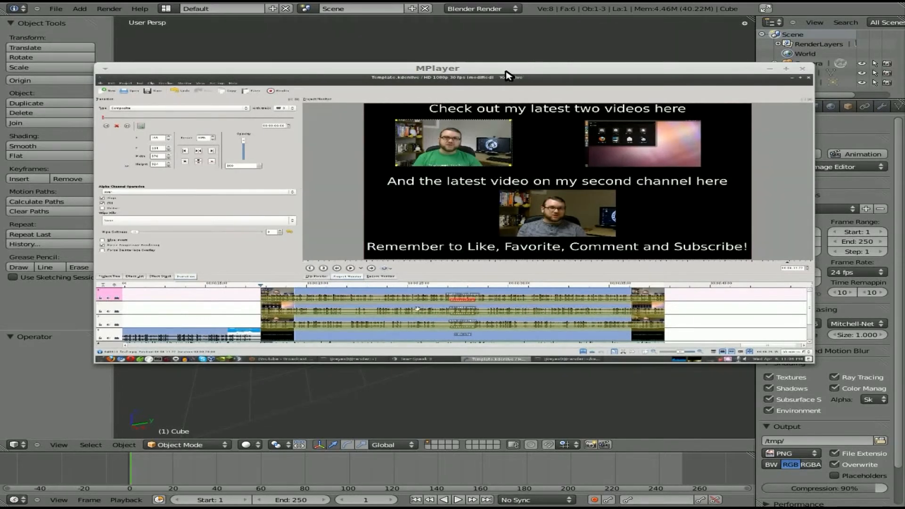
{"action": "mouse_move", "coordinate": [531, 77]}
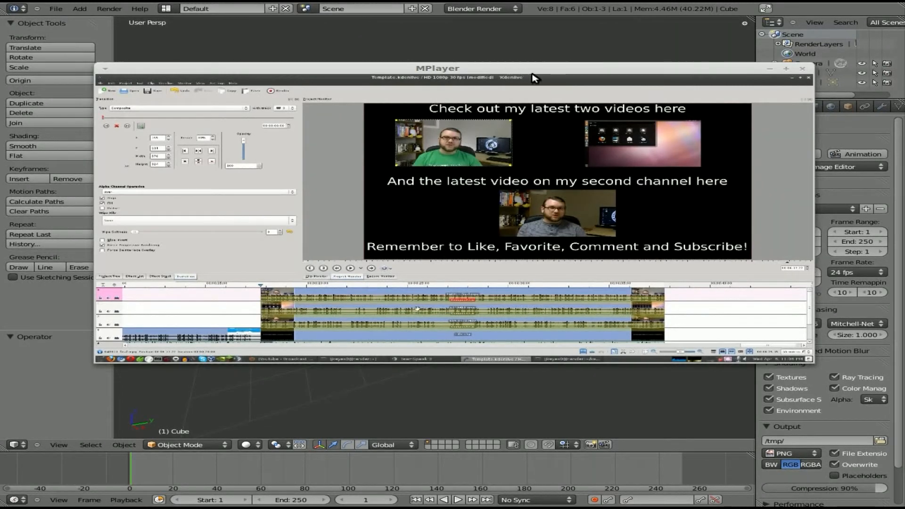
{"action": "mouse_move", "coordinate": [533, 74]}
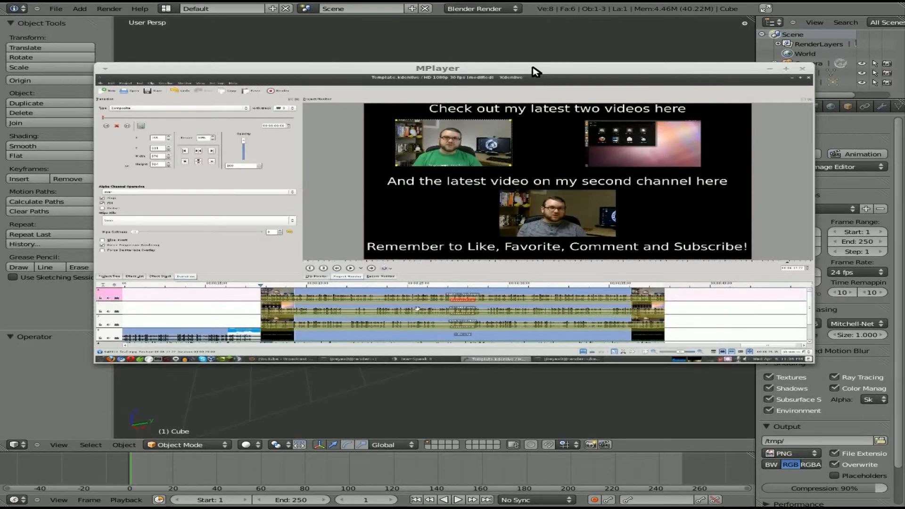
- Close the MPlayer preview of the finished end screen
{"action": "left_click", "coordinate": [801, 68]}
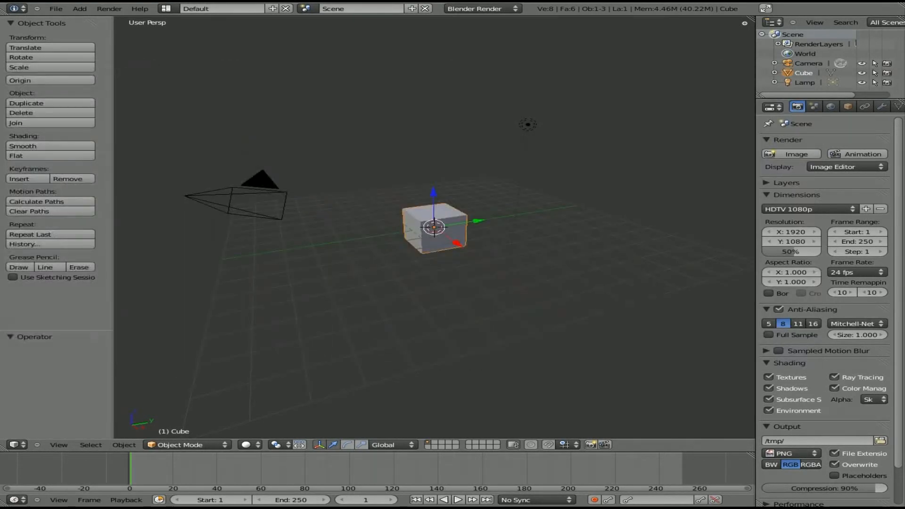
{"action": "mouse_move", "coordinate": [484, 180]}
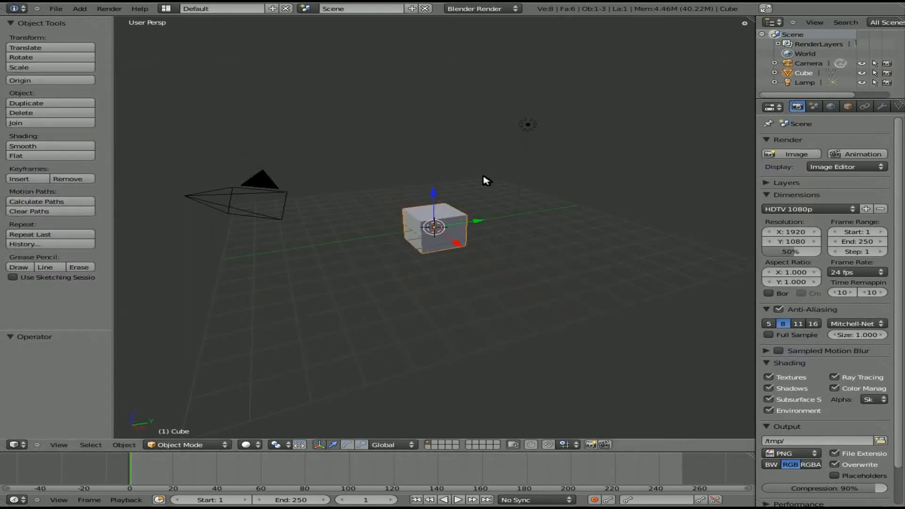
{"action": "mouse_move", "coordinate": [430, 181]}
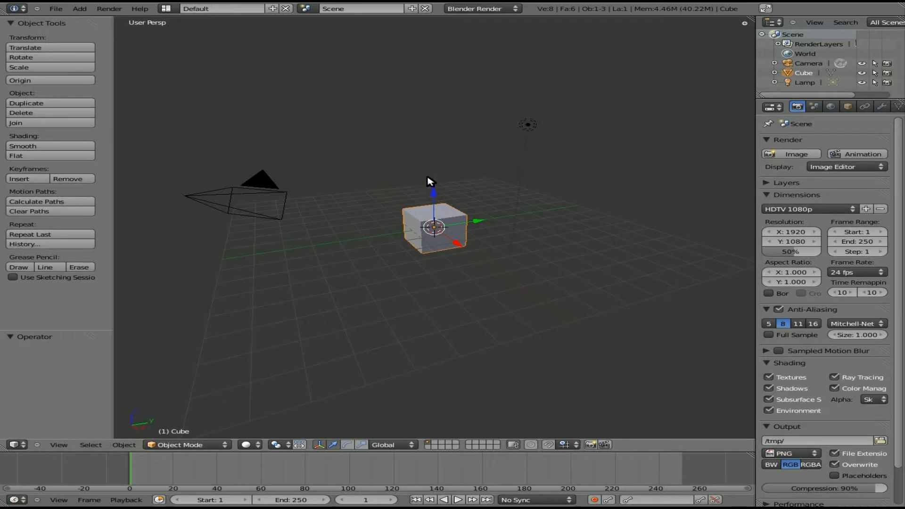
{"action": "mouse_move", "coordinate": [424, 224]}
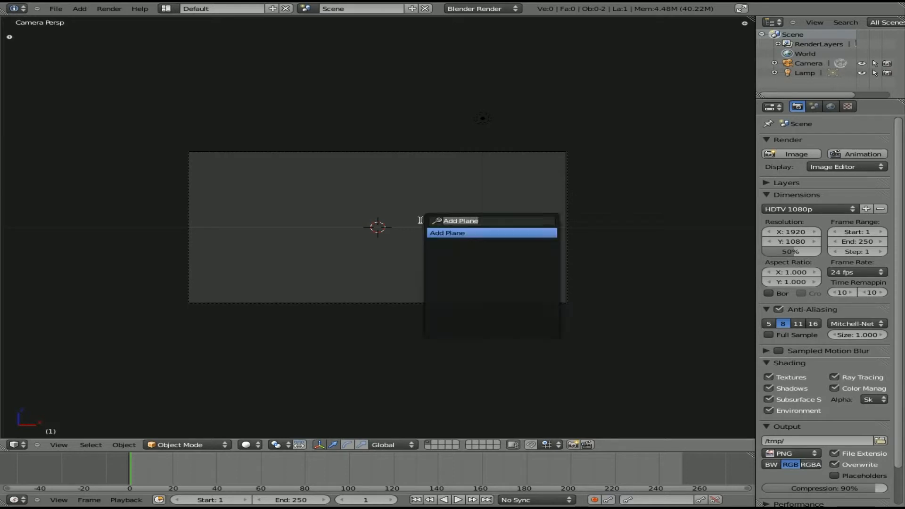
- Add a Text object via the Space search for 'text'
{"action": "type", "text": "text"}
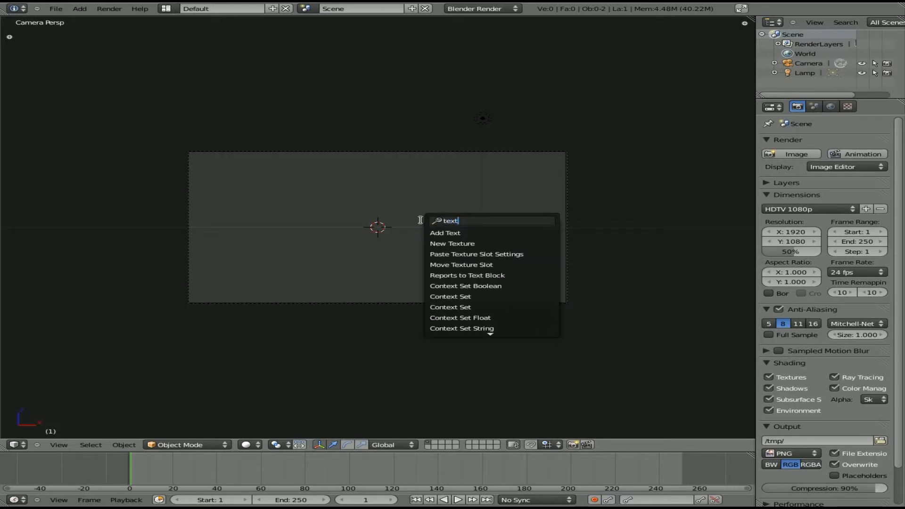
{"action": "left_click", "coordinate": [444, 233]}
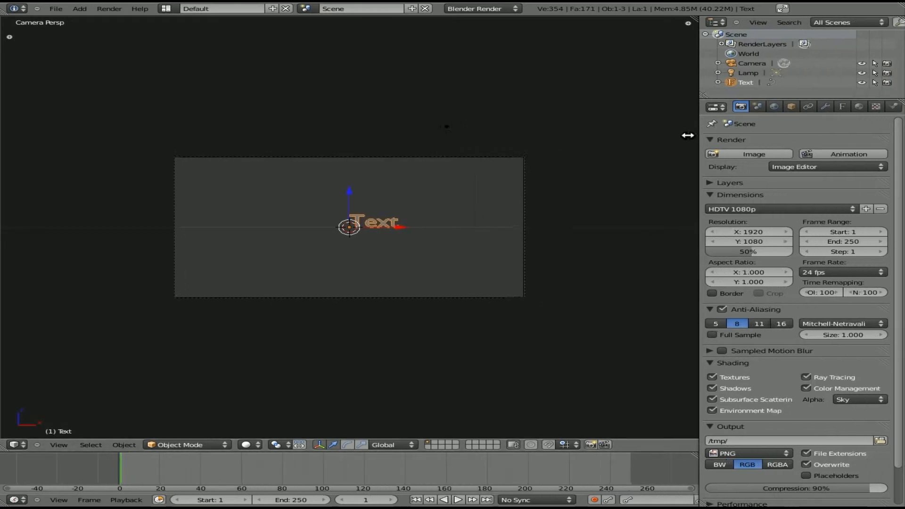
- Set the text object's paragraph alignment to Center in the Font properties
{"action": "left_click", "coordinate": [828, 107]}
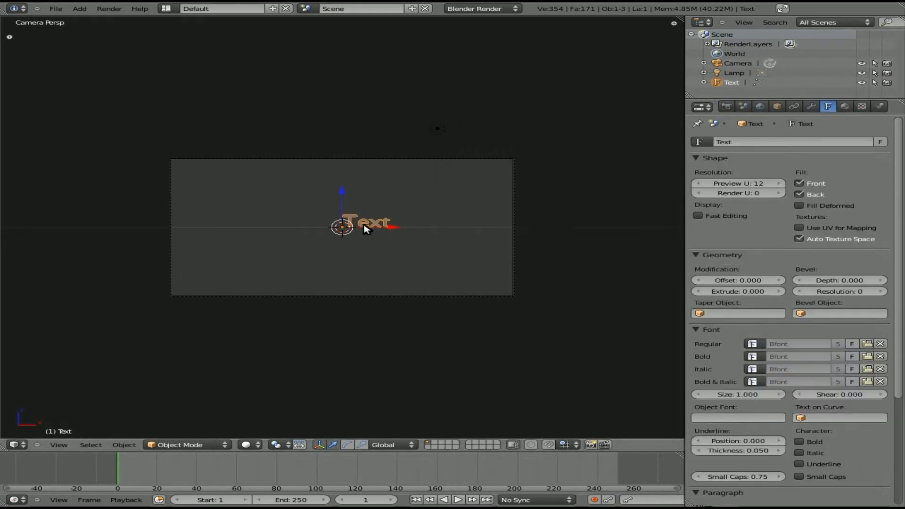
{"action": "mouse_move", "coordinate": [756, 391]}
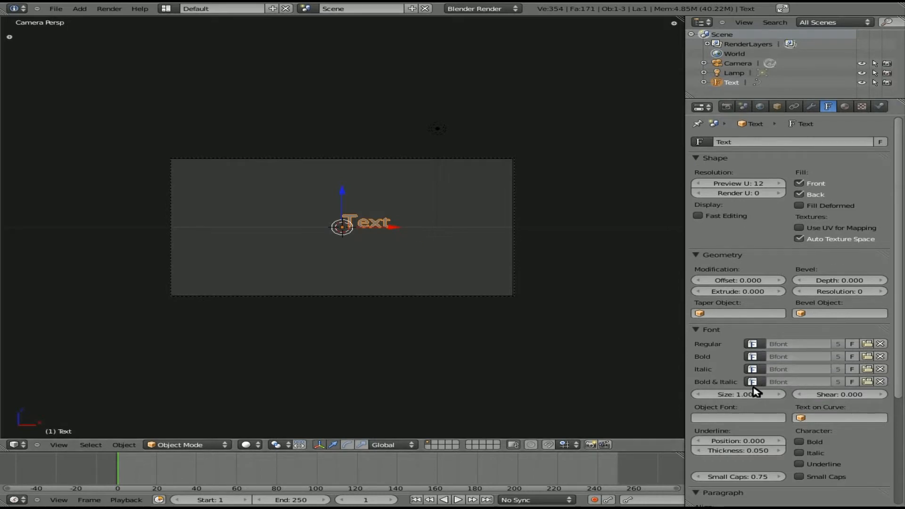
{"action": "mouse_move", "coordinate": [719, 391]}
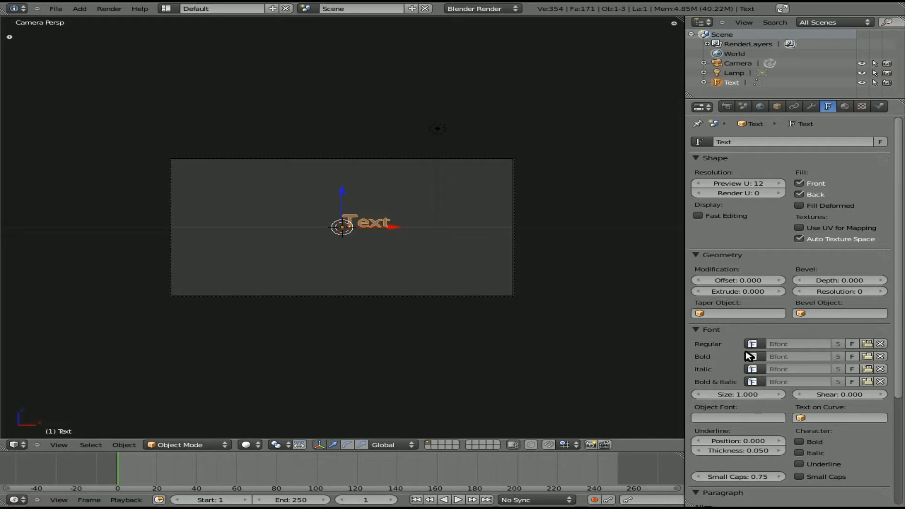
{"action": "mouse_move", "coordinate": [716, 397]}
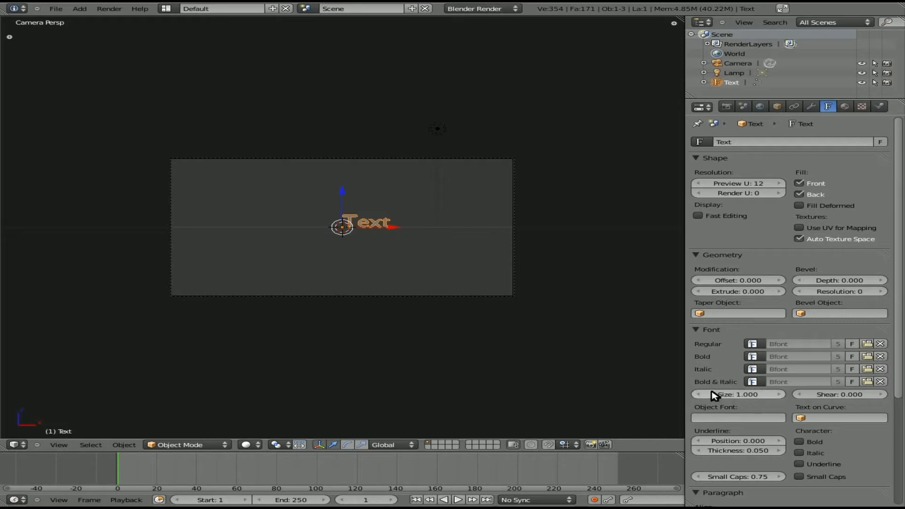
{"action": "mouse_move", "coordinate": [741, 397]}
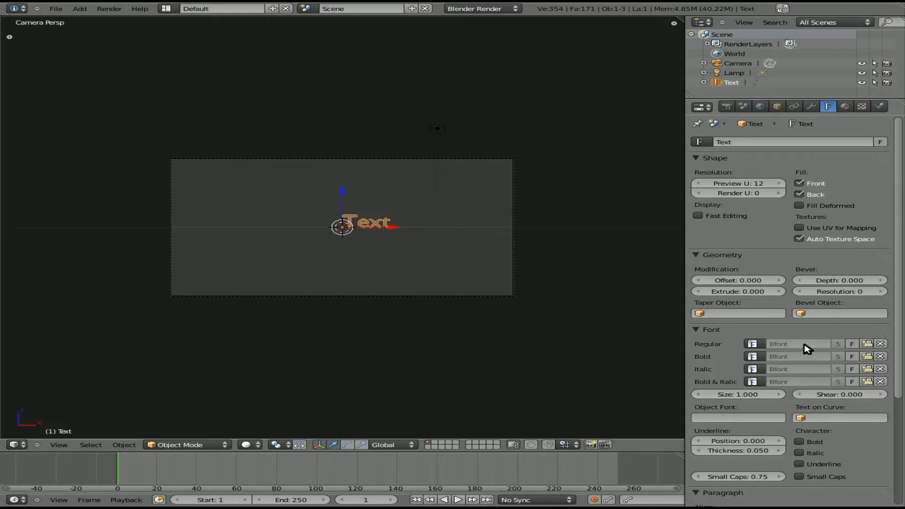
{"action": "scroll", "scroll_direction": "down", "scroll_amount": 3}
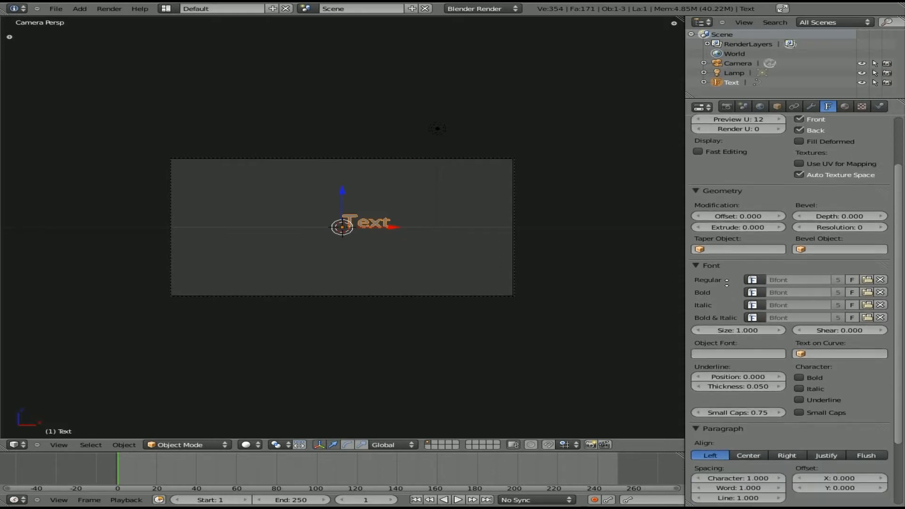
{"action": "scroll", "scroll_direction": "down", "scroll_amount": 3}
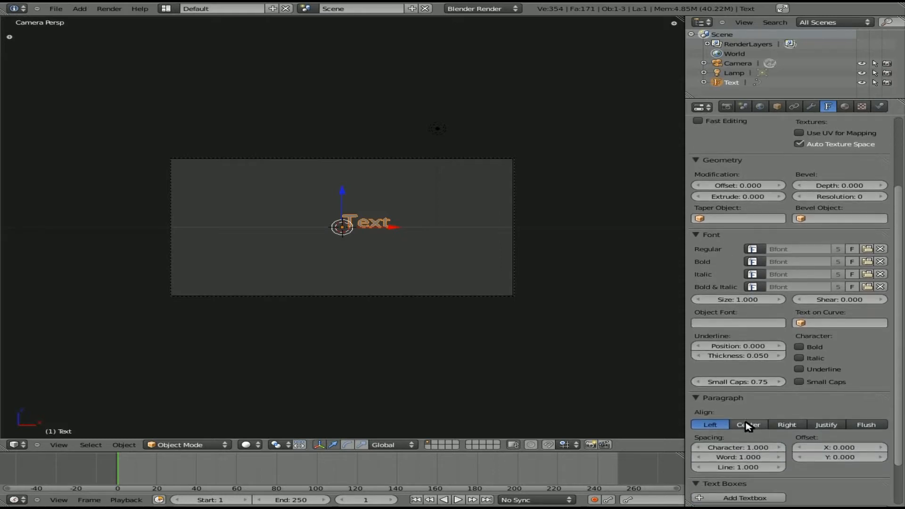
{"action": "left_click", "coordinate": [747, 425]}
{"action": "type", "text": "Check"}
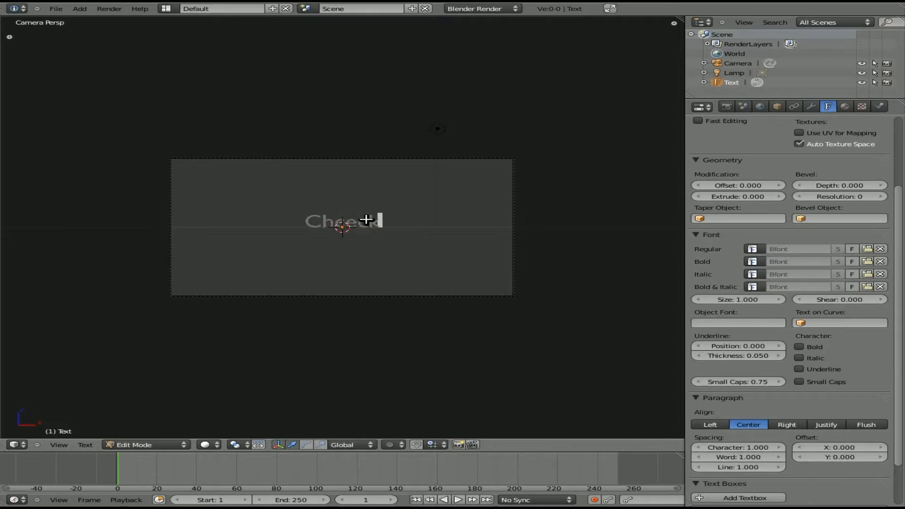
- Reword the headline to 'Check out my latest two videos here' and shrink its font size to 0.55
{"action": "key", "text": "BackSpace"}
{"action": "type", "text": " out my"}
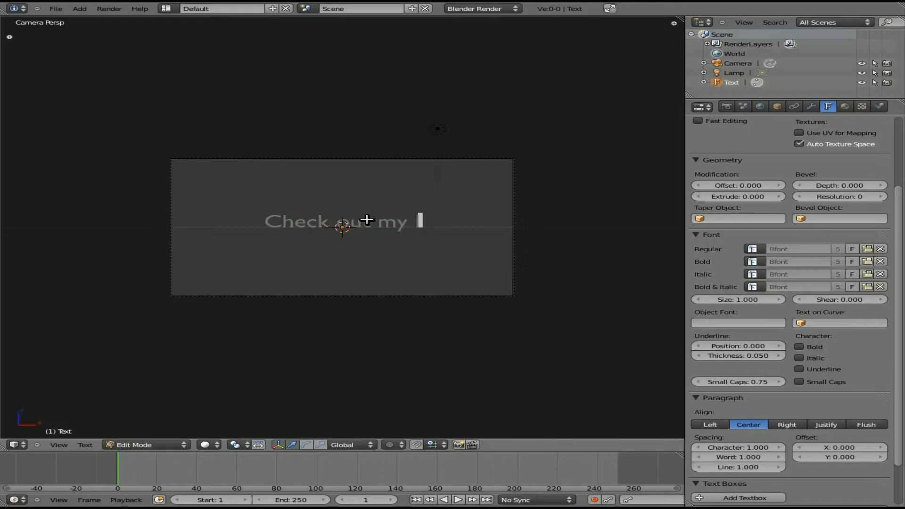
{"action": "type", "text": "latest teo"}
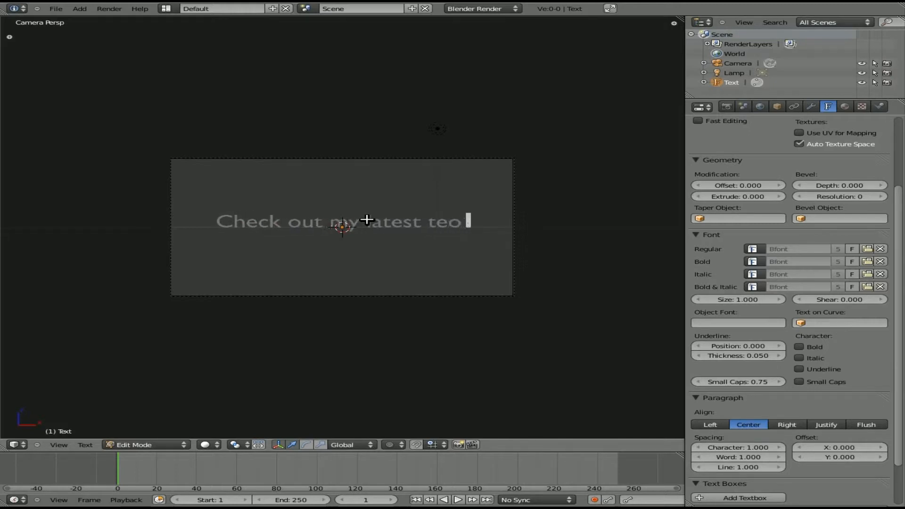
{"action": "type", "text": "wo v"}
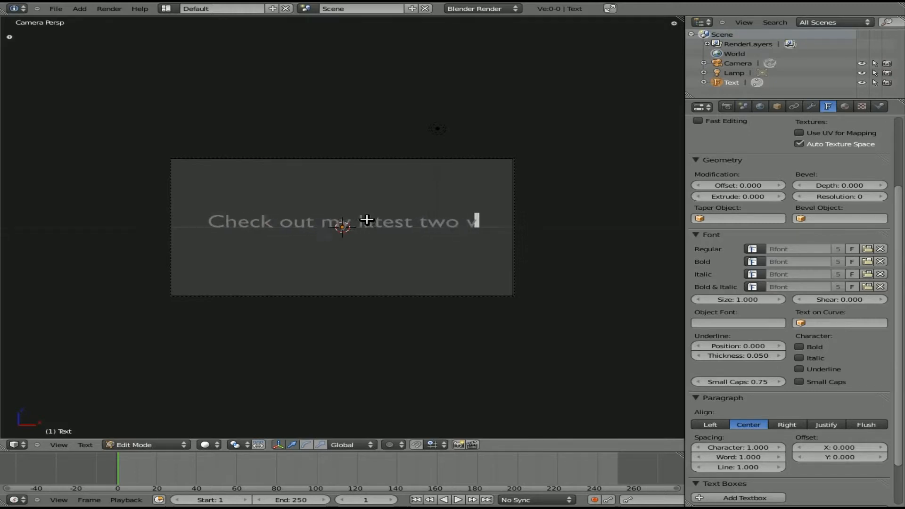
{"action": "type", "text": "videos here"}
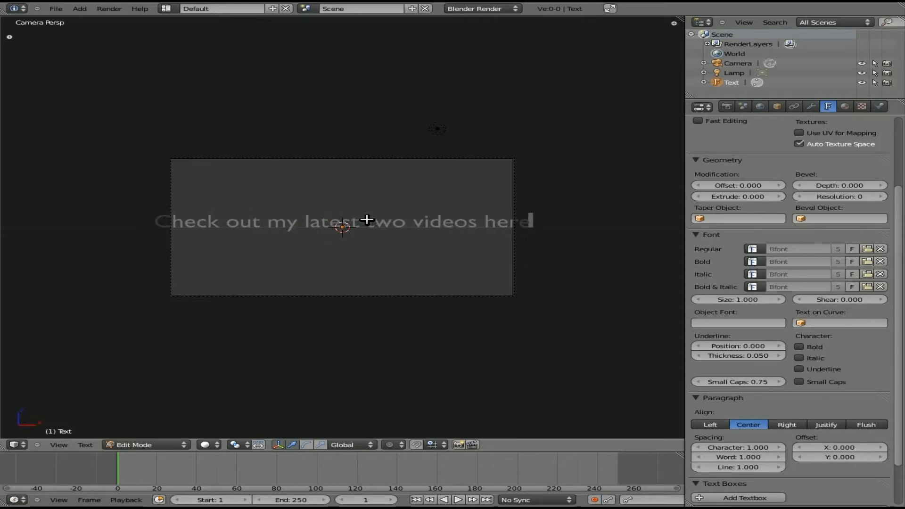
{"action": "key", "text": "Tab"}
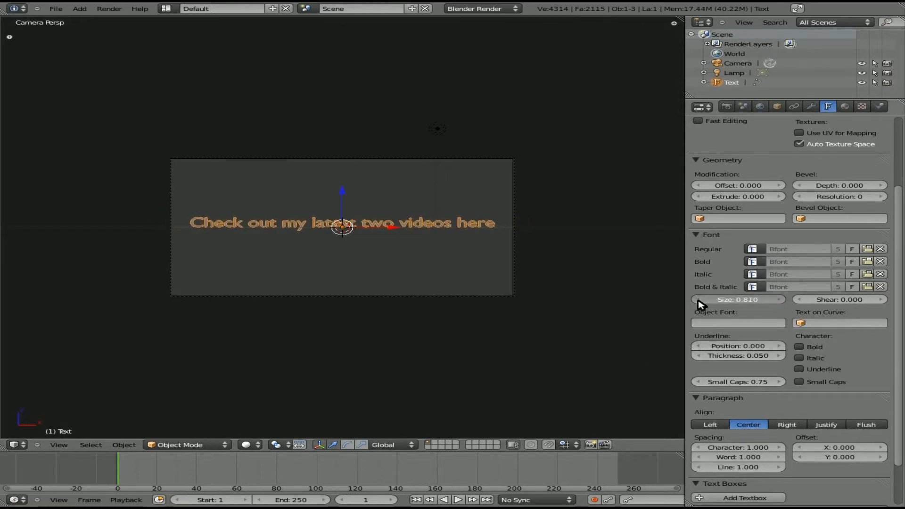
{"action": "left_click", "coordinate": [737, 299]}
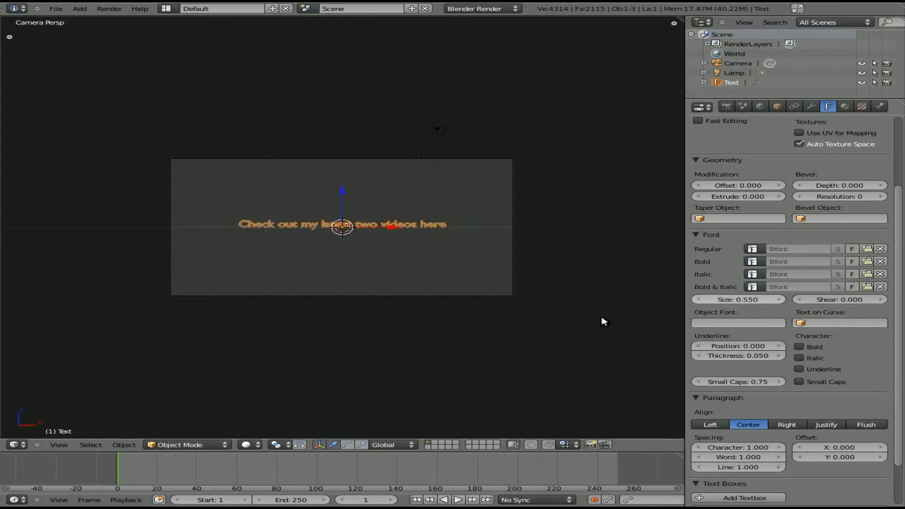
{"action": "mouse_move", "coordinate": [368, 249]}
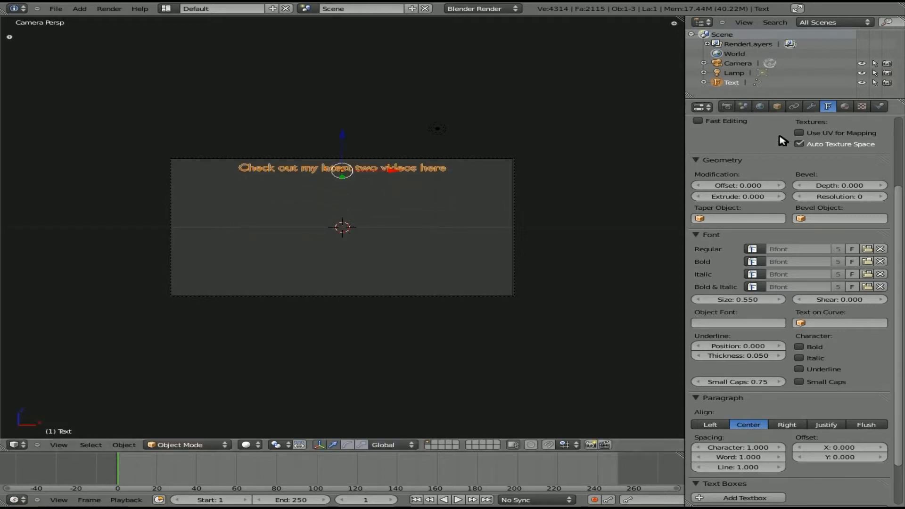
- Create a new material for the headline and enable Shadeless
{"action": "left_click", "coordinate": [845, 107]}
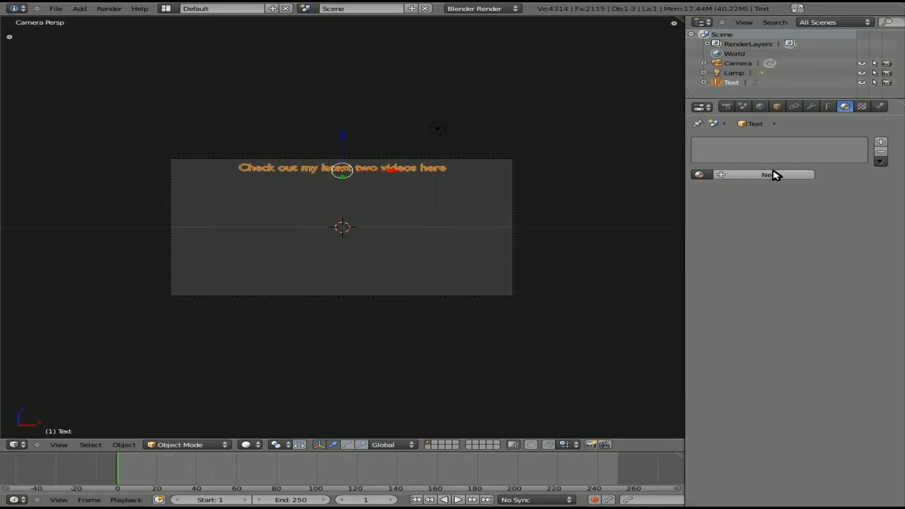
{"action": "left_click", "coordinate": [768, 174]}
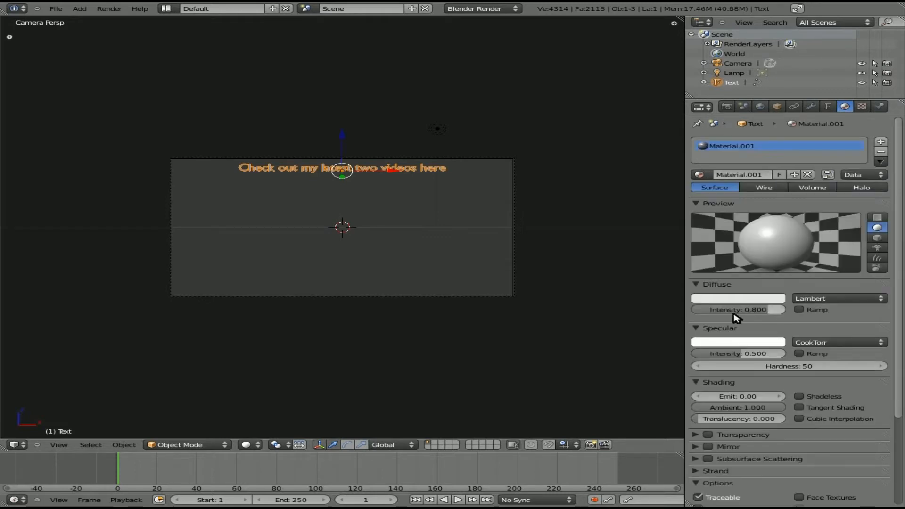
{"action": "left_click", "coordinate": [799, 396]}
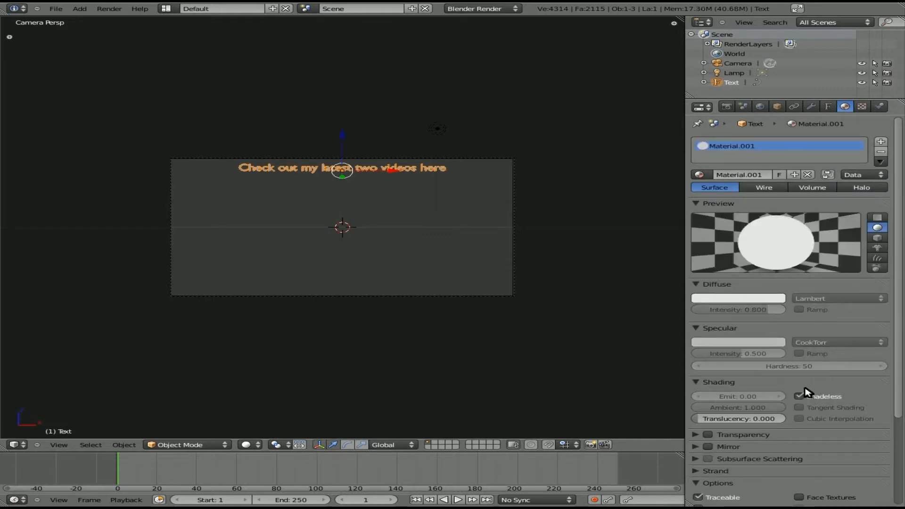
{"action": "left_click", "coordinate": [800, 396]}
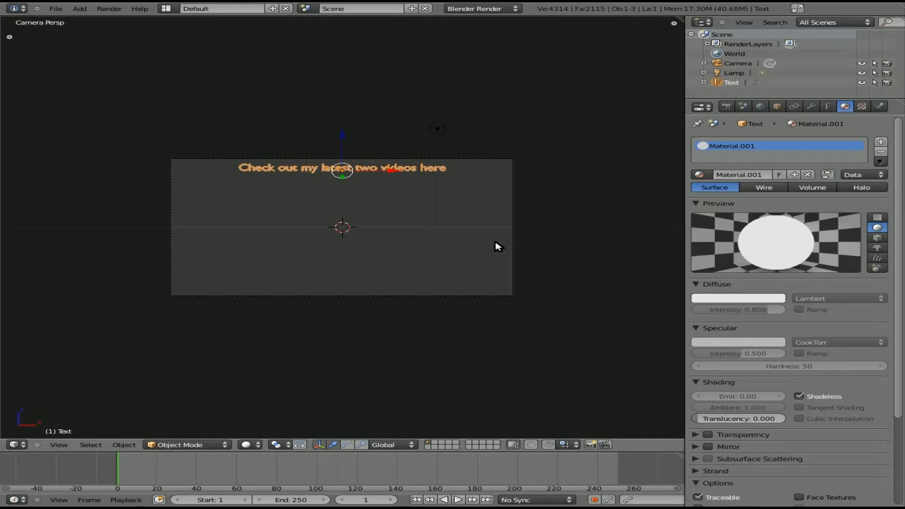
{"action": "mouse_move", "coordinate": [415, 210]}
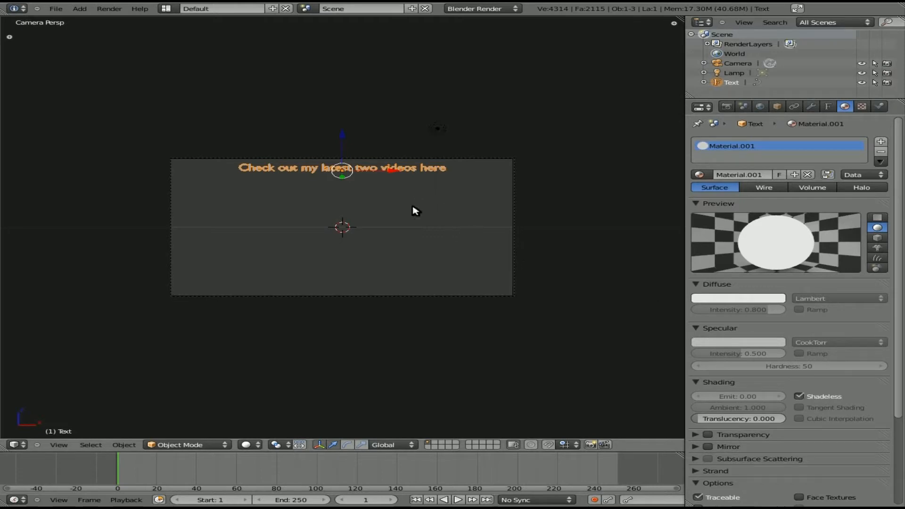
{"action": "mouse_move", "coordinate": [422, 194]}
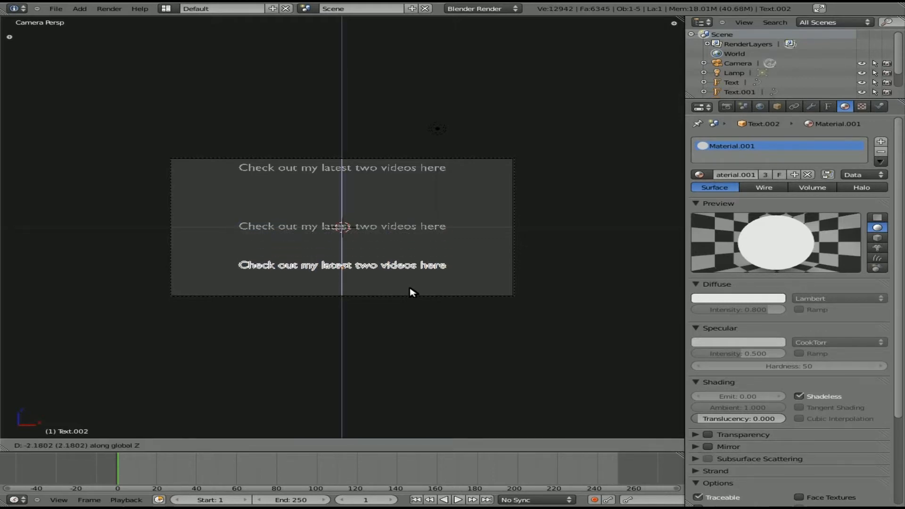
{"action": "mouse_move", "coordinate": [337, 299]}
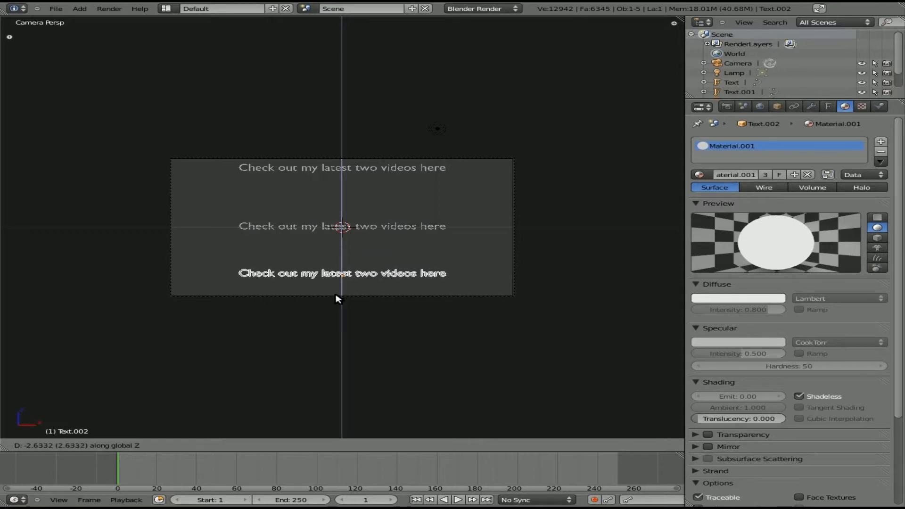
- Place the duplicate line and retype the middle one as 'And the latest video on my second channel here'
{"action": "left_click", "coordinate": [339, 299]}
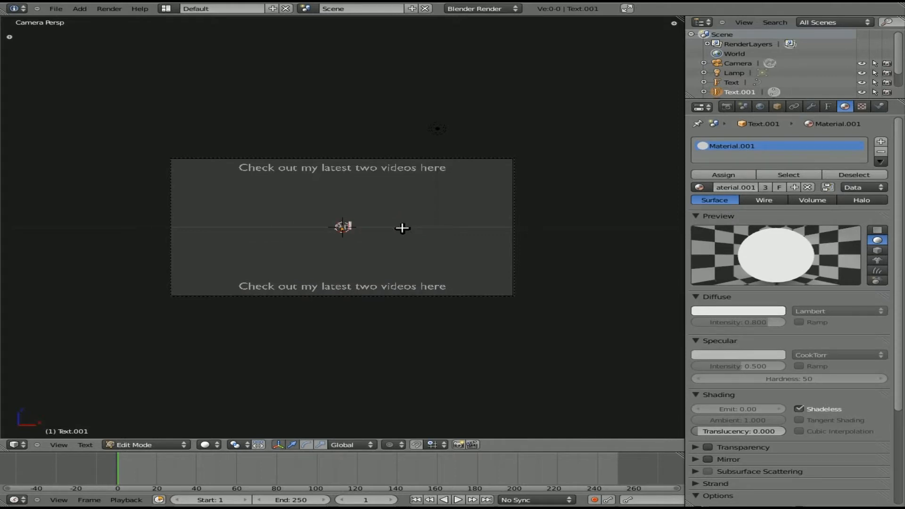
{"action": "type", "text": "And the latest video"}
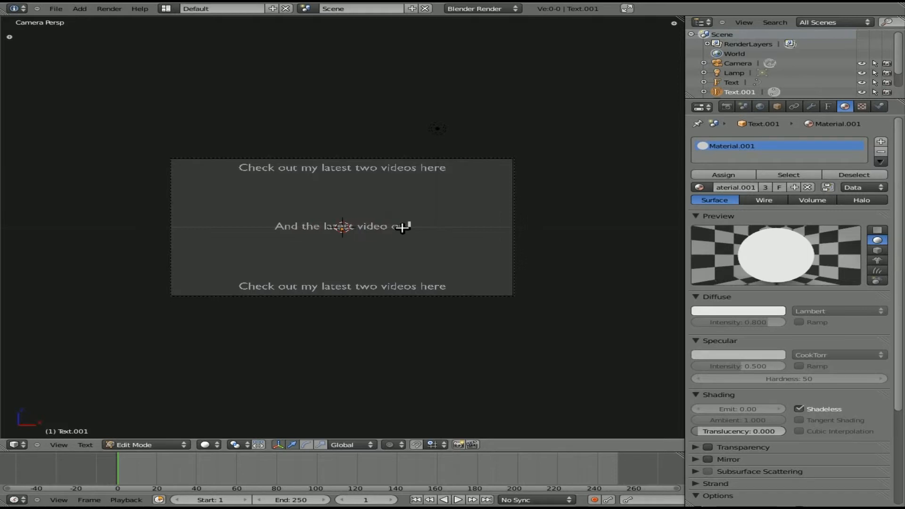
{"action": "type", "text": "on my second d"}
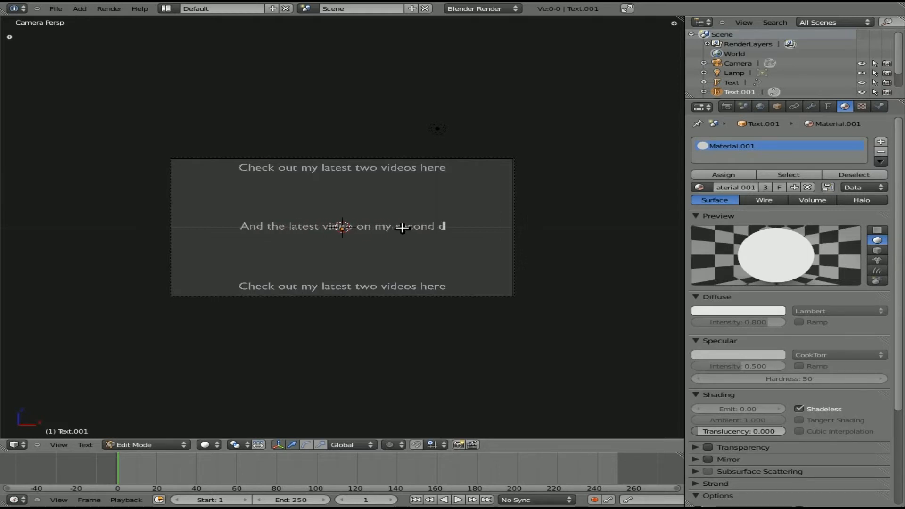
{"action": "type", "text": "channel her"}
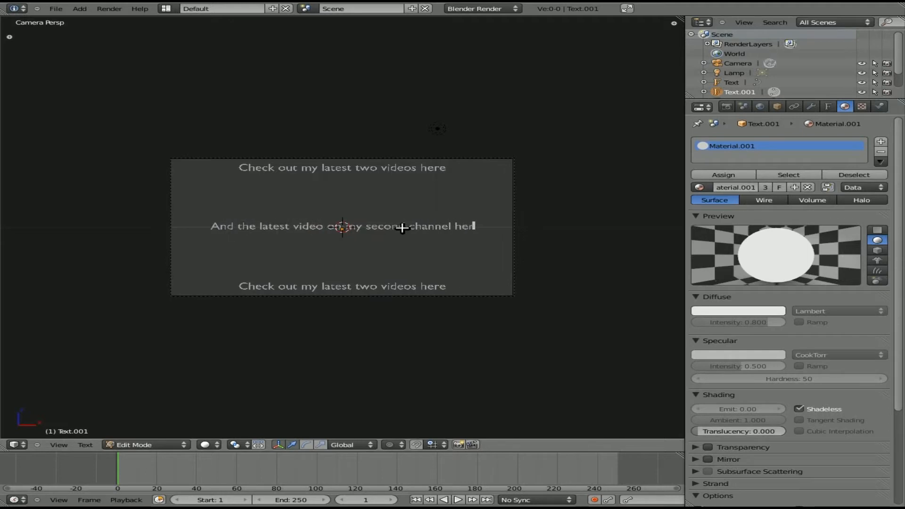
{"action": "key", "text": "Tab"}
{"action": "type", "text": "Remember to"}
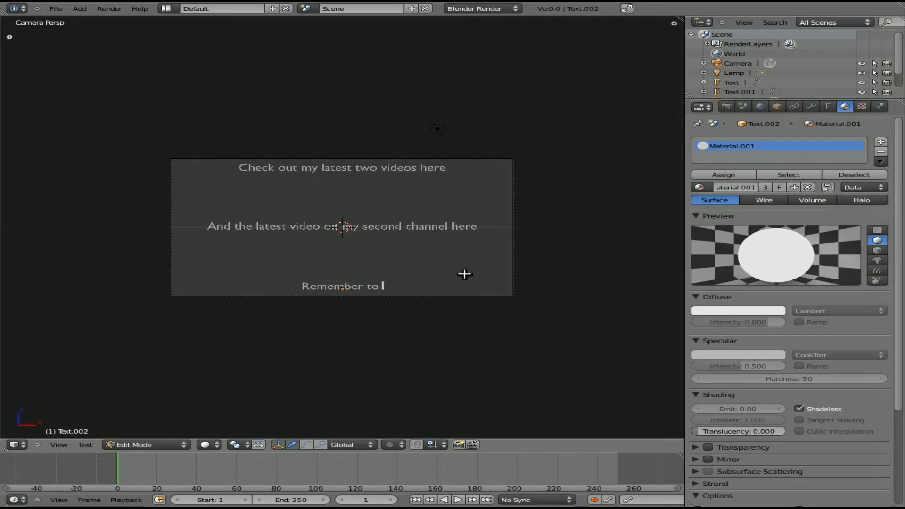
- Type the bottom line 'Remember to Like, Favorite, Command and Subscribe!' and finish editing
{"action": "type", "text": "Like"}
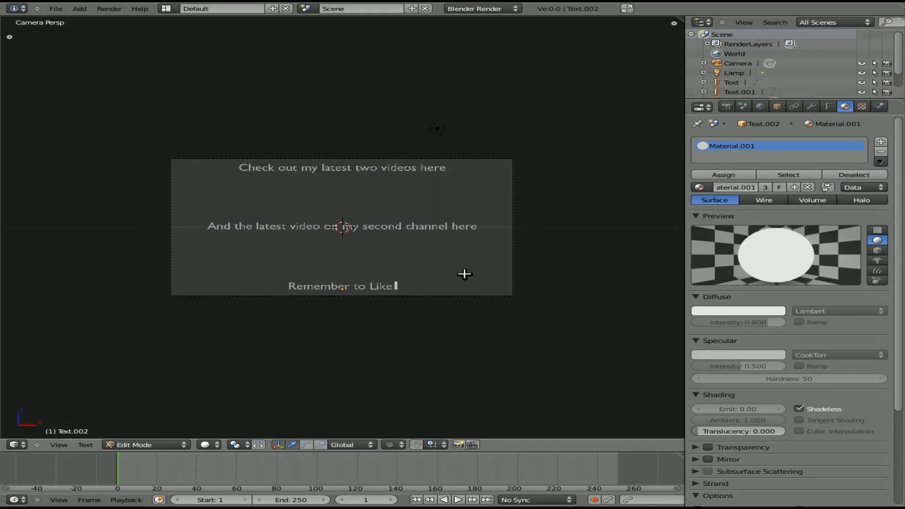
{"action": "type", "text": ", Fa"}
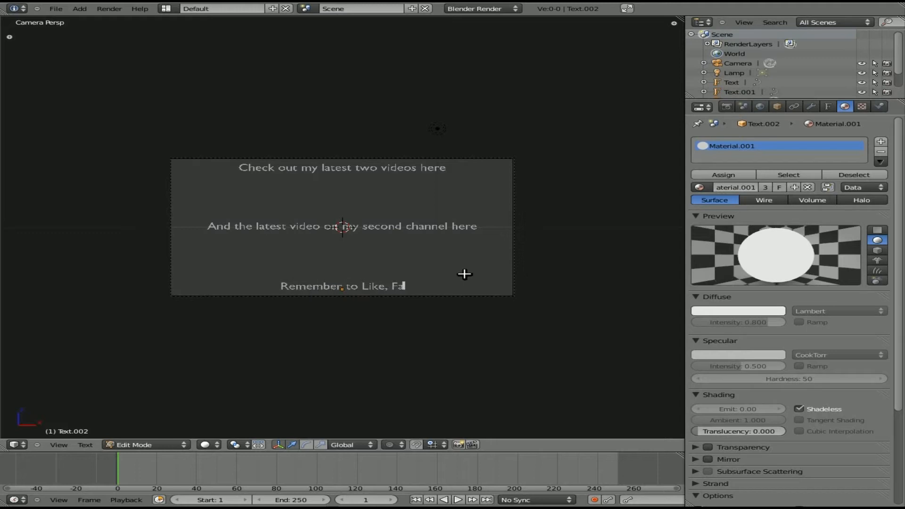
{"action": "type", "text": "vorite"}
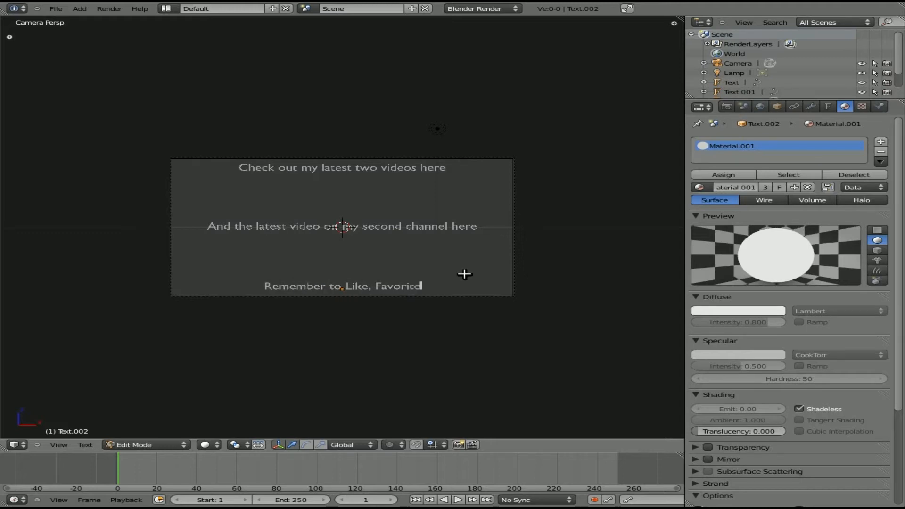
{"action": "type", "text": ", Comma"}
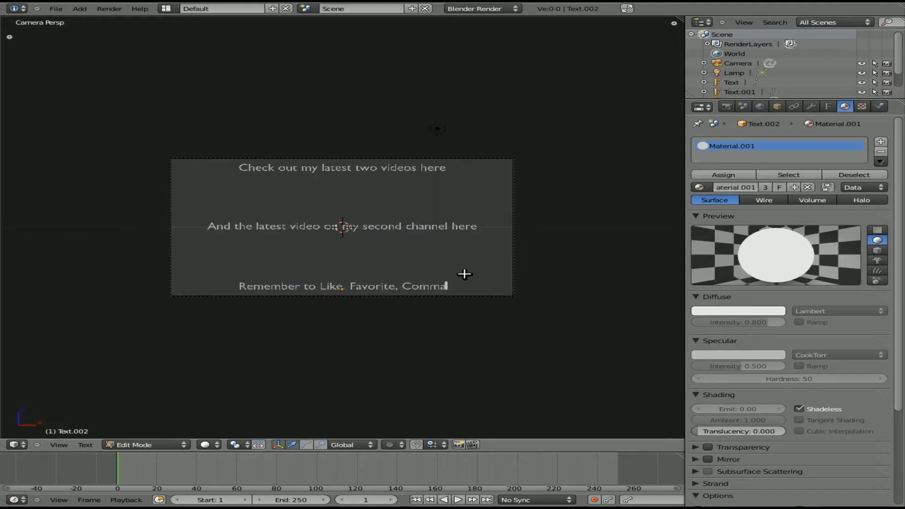
{"action": "type", "text": "nd"}
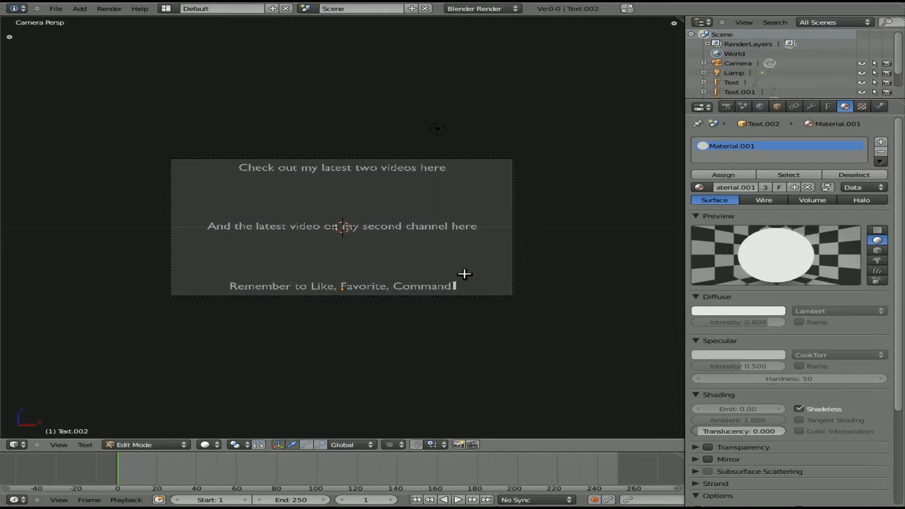
{"action": "type", "text": "and Sub"}
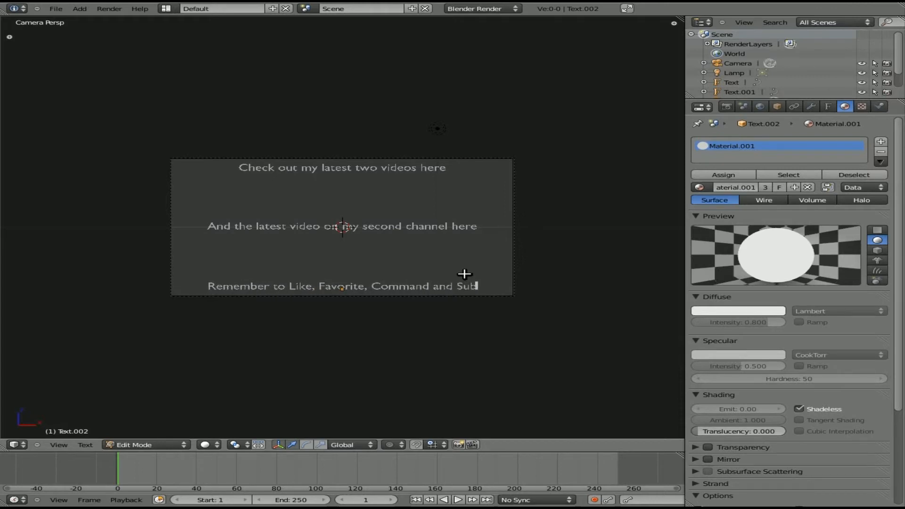
{"action": "type", "text": "scribe"}
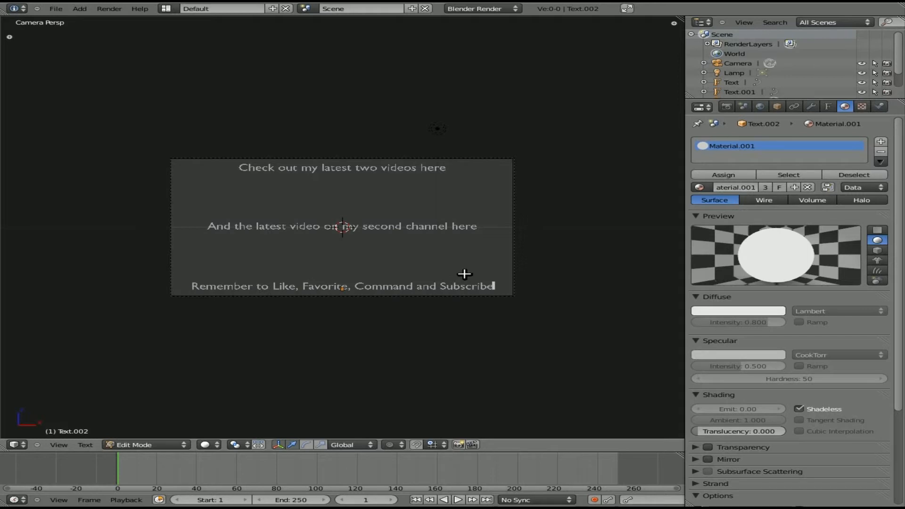
{"action": "key", "text": "Tab"}
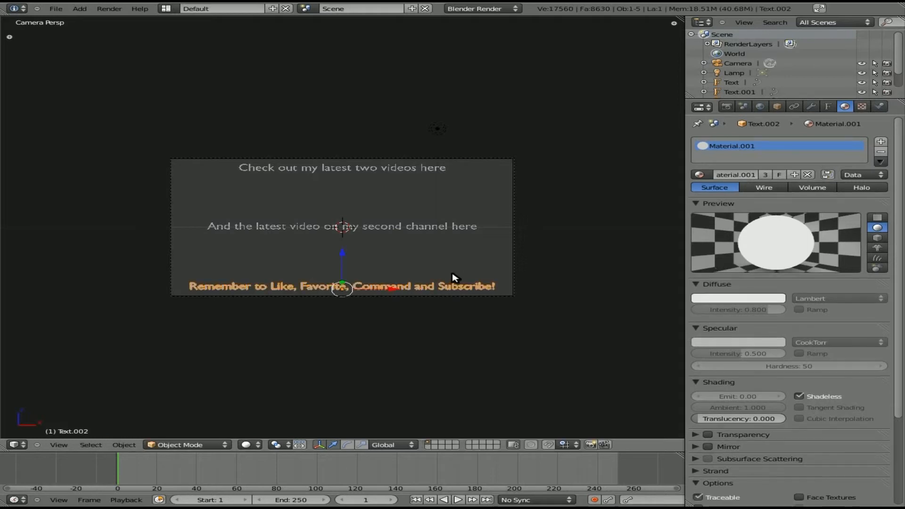
{"action": "mouse_move", "coordinate": [163, 248]}
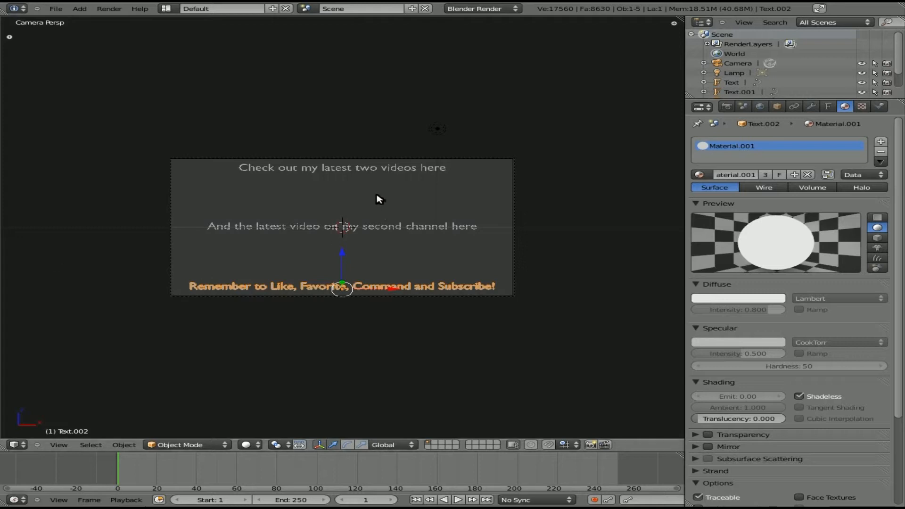
{"action": "mouse_move", "coordinate": [413, 203]}
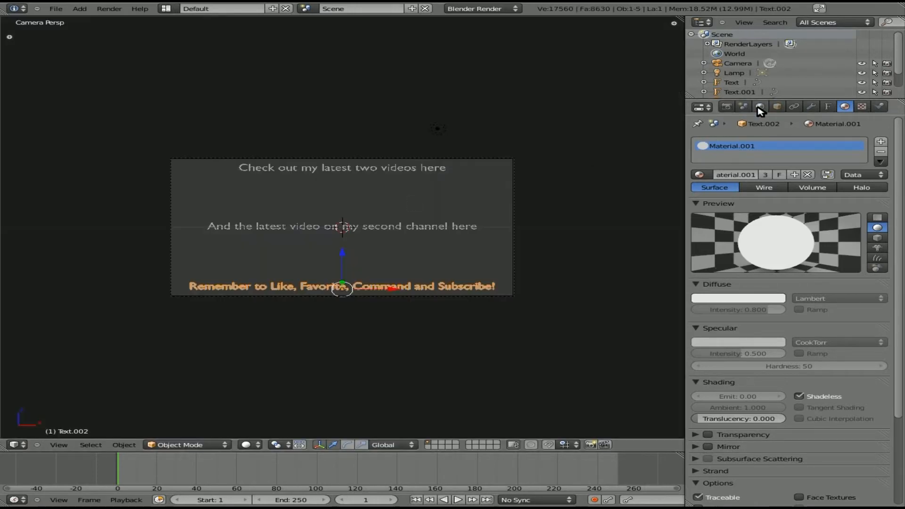
- Set the World's Horizon Color to black
{"action": "left_click", "coordinate": [760, 107]}
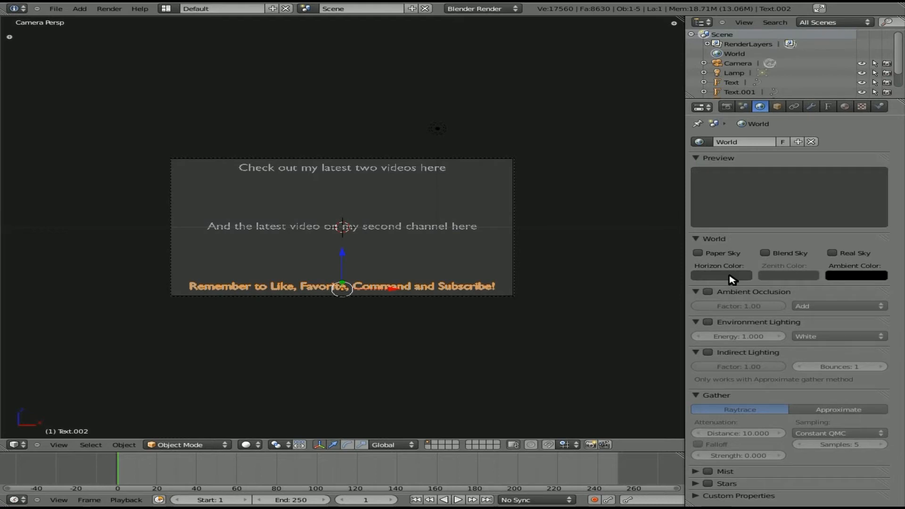
{"action": "left_click", "coordinate": [721, 275]}
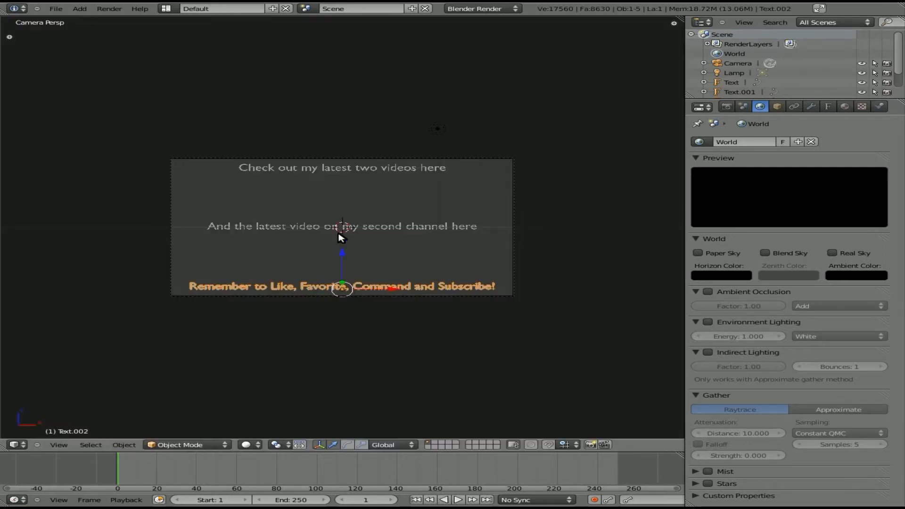
{"action": "mouse_move", "coordinate": [343, 218]}
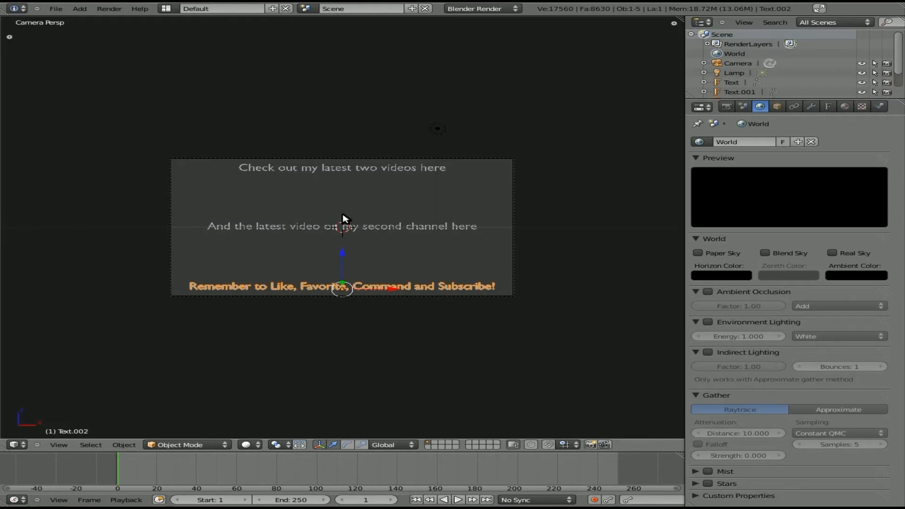
- Add a plane stretched into a wide rectangle and place a duplicate to its right
{"action": "left_click", "coordinate": [342, 215]}
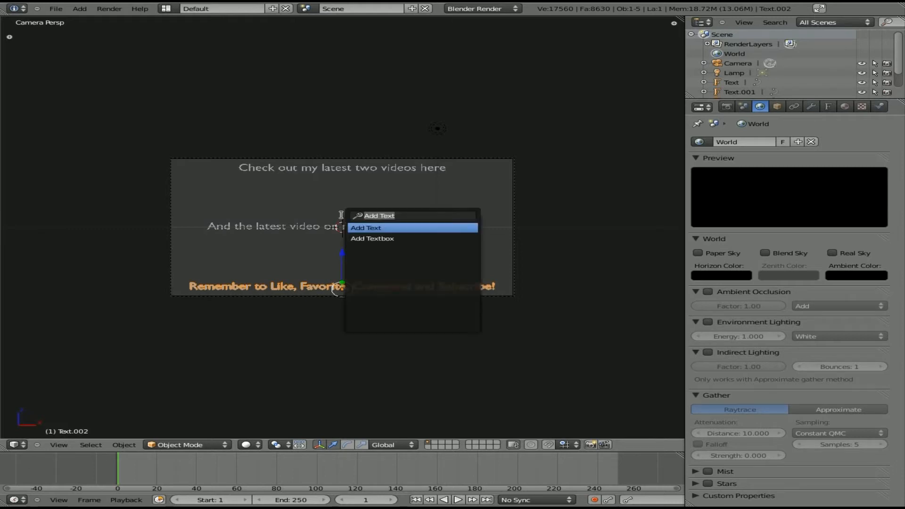
{"action": "left_click", "coordinate": [367, 227]}
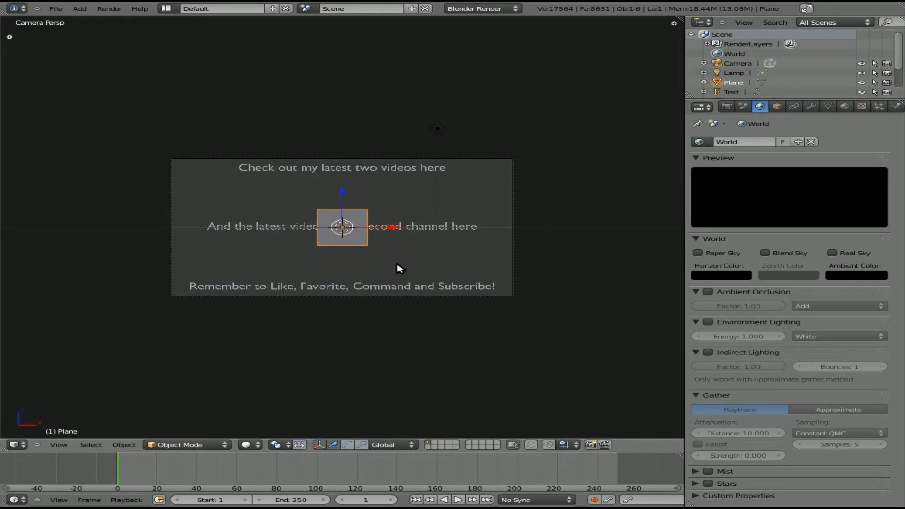
{"action": "key", "text": "s"}
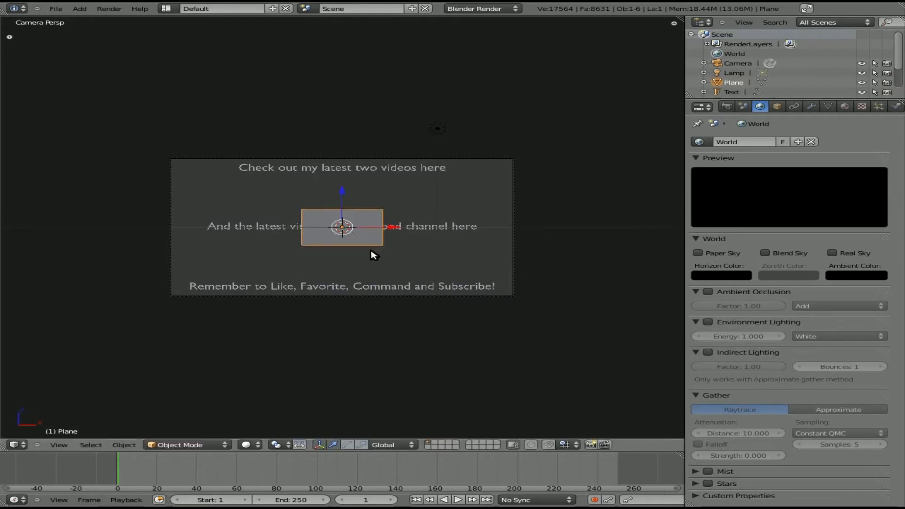
{"action": "mouse_move", "coordinate": [387, 272]}
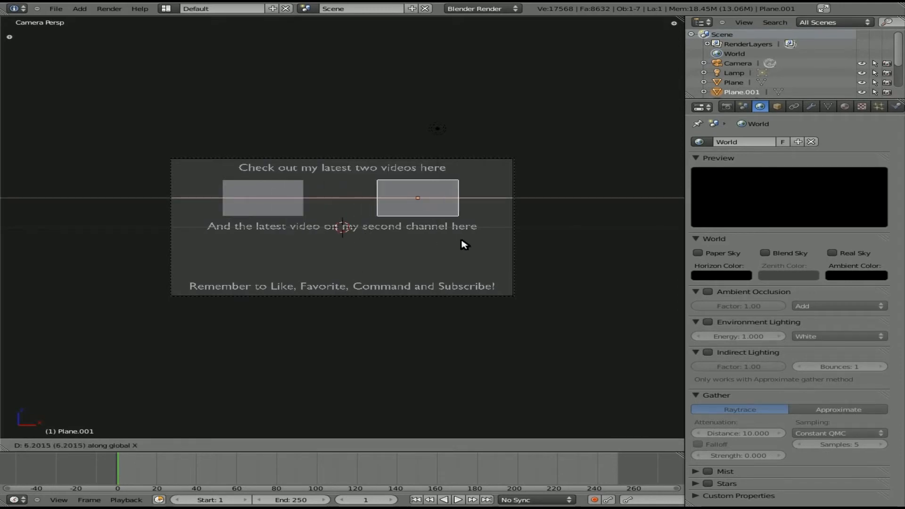
{"action": "left_click", "coordinate": [418, 198]}
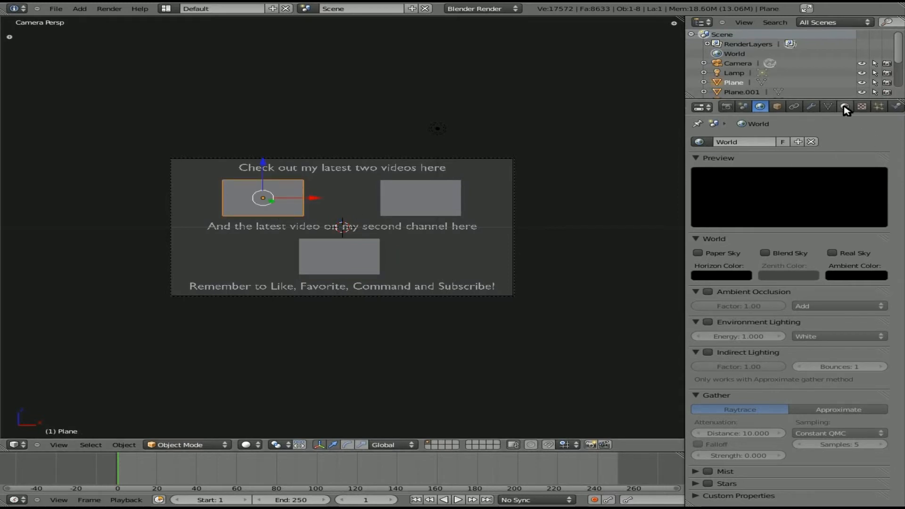
- Make the left plane's material Shadeless and set its texture type to Image or Movie
{"action": "left_click", "coordinate": [845, 107]}
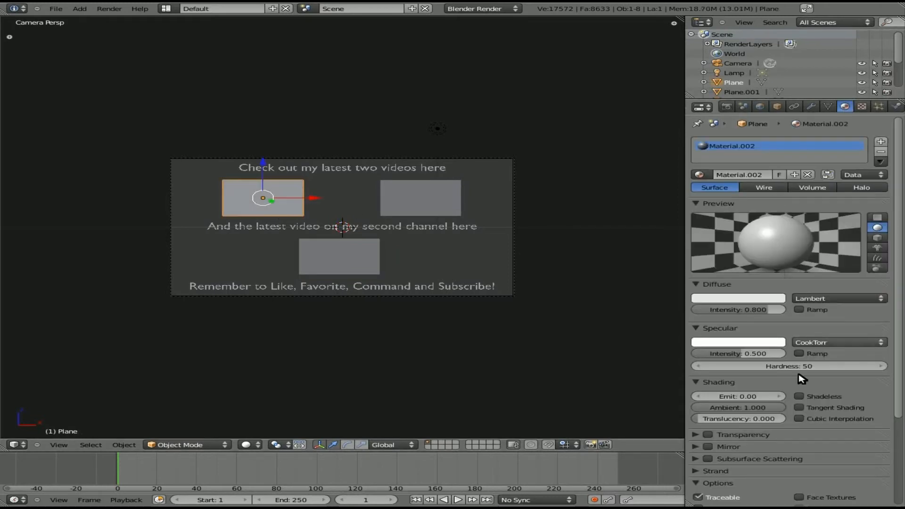
{"action": "left_click", "coordinate": [799, 397]}
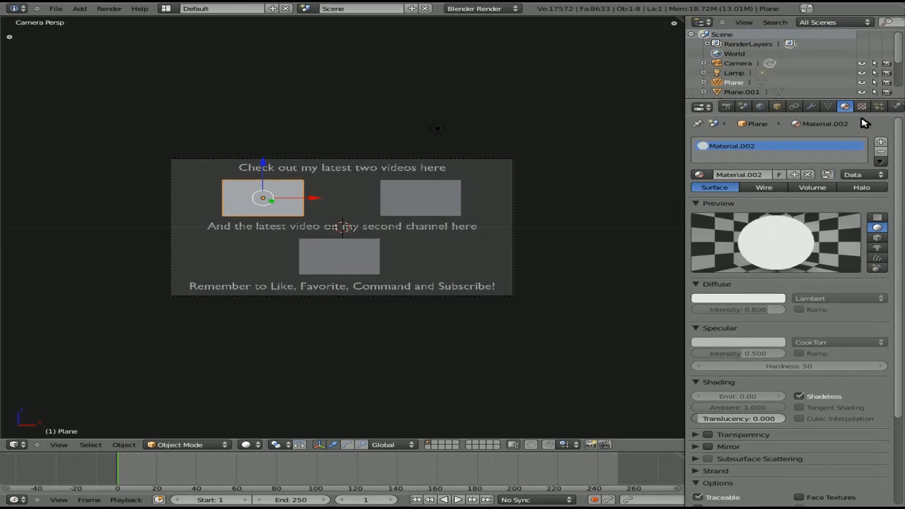
{"action": "left_click", "coordinate": [861, 107]}
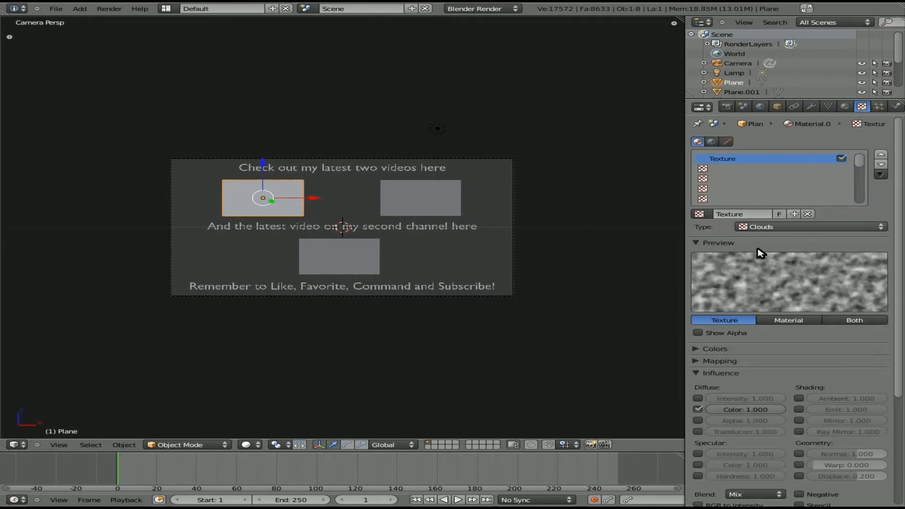
{"action": "left_click", "coordinate": [808, 226]}
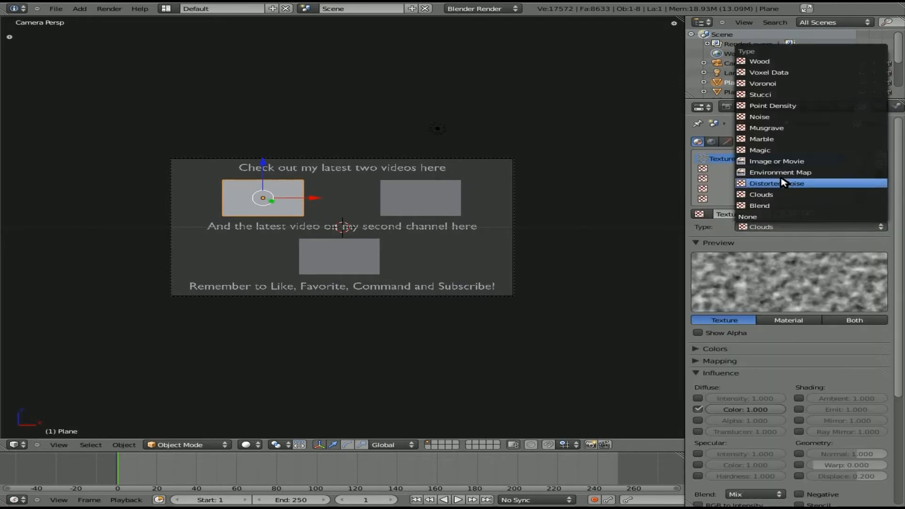
{"action": "left_click", "coordinate": [776, 161]}
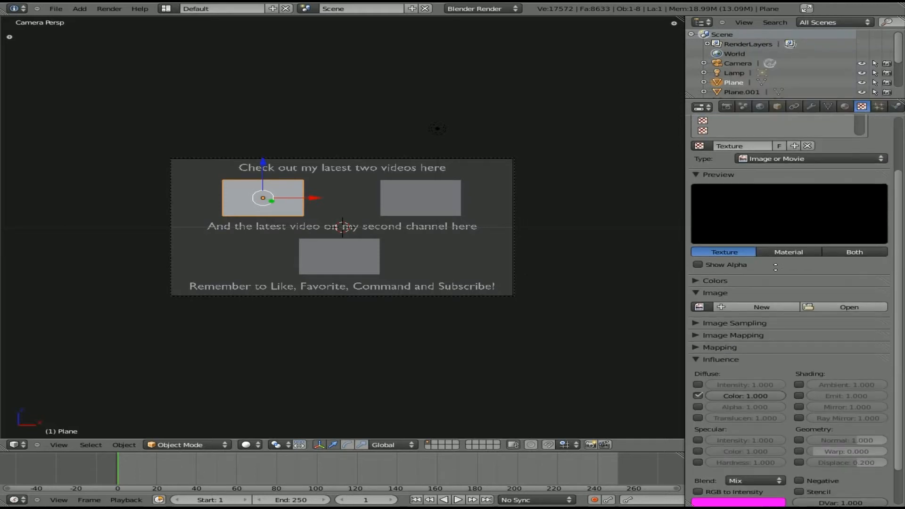
{"action": "scroll", "scroll_direction": "down", "scroll_amount": 3}
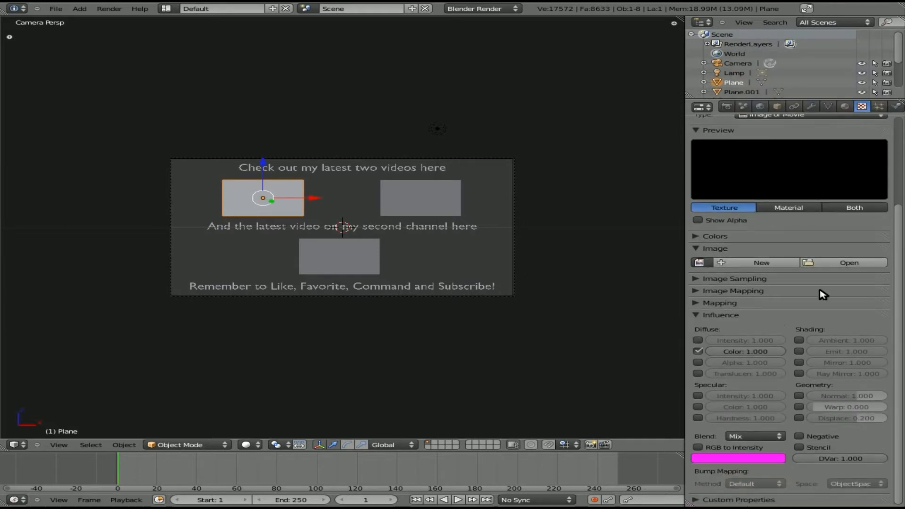
{"action": "mouse_move", "coordinate": [836, 286]}
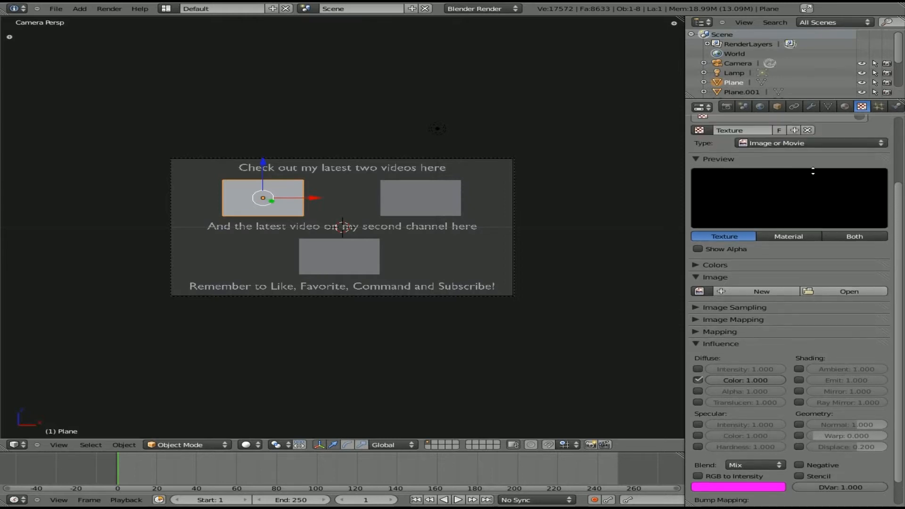
{"action": "scroll", "scroll_direction": "down", "scroll_amount": 3}
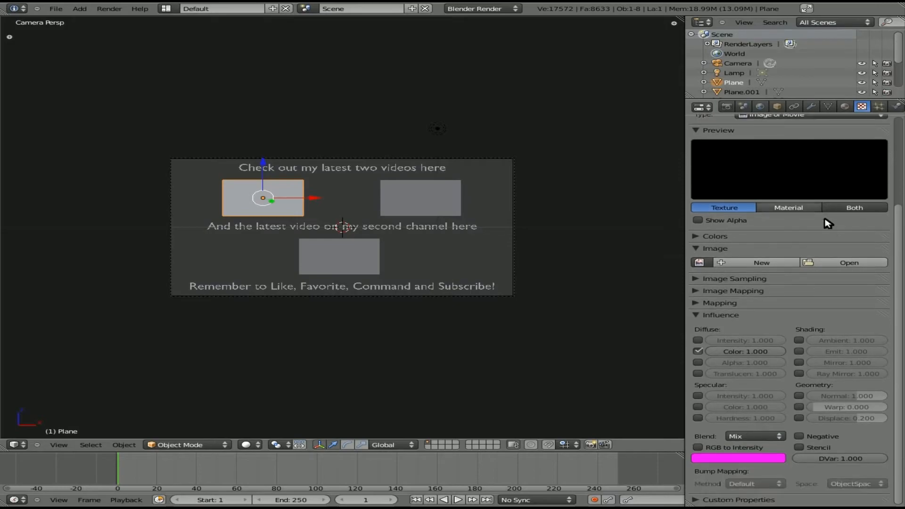
- Load 'Vignette with Blender Compositor - Blender 3D 2.5 - Linux.avi' as the top-left plane's movie source
{"action": "left_click", "coordinate": [848, 262]}
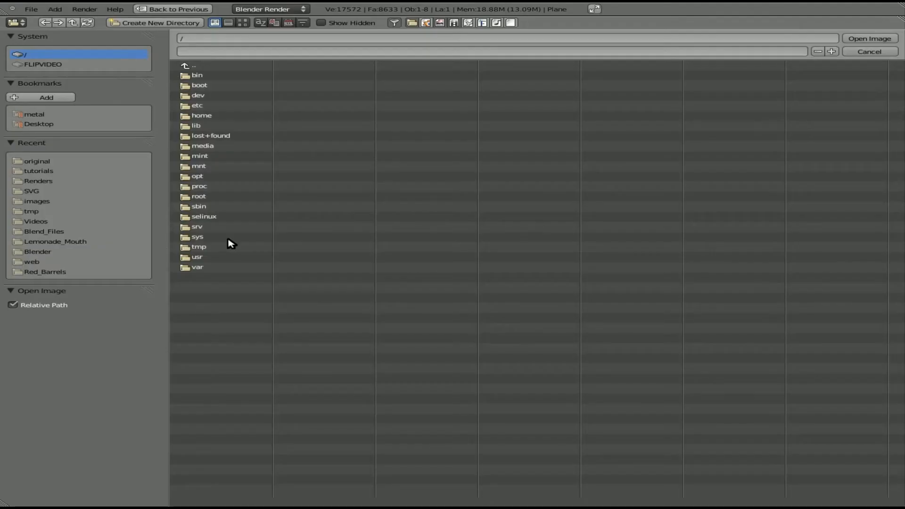
{"action": "mouse_move", "coordinate": [65, 199]}
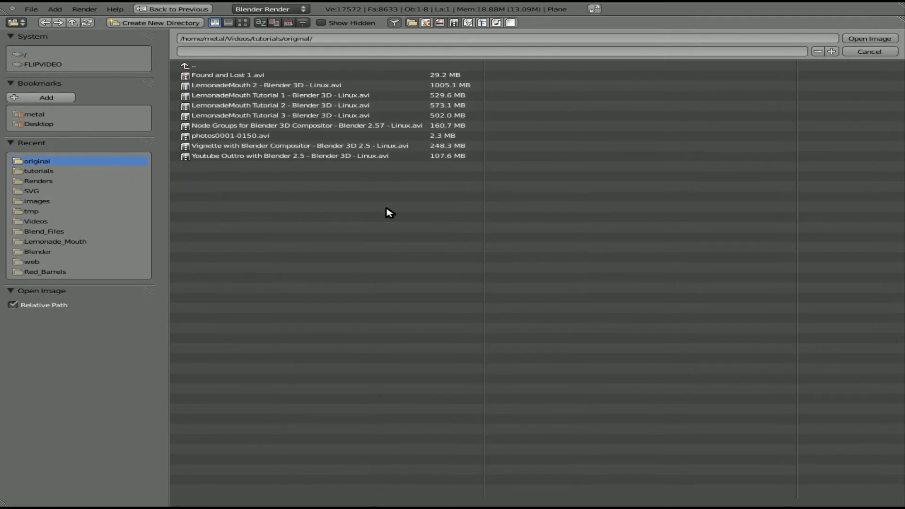
{"action": "mouse_move", "coordinate": [363, 199]}
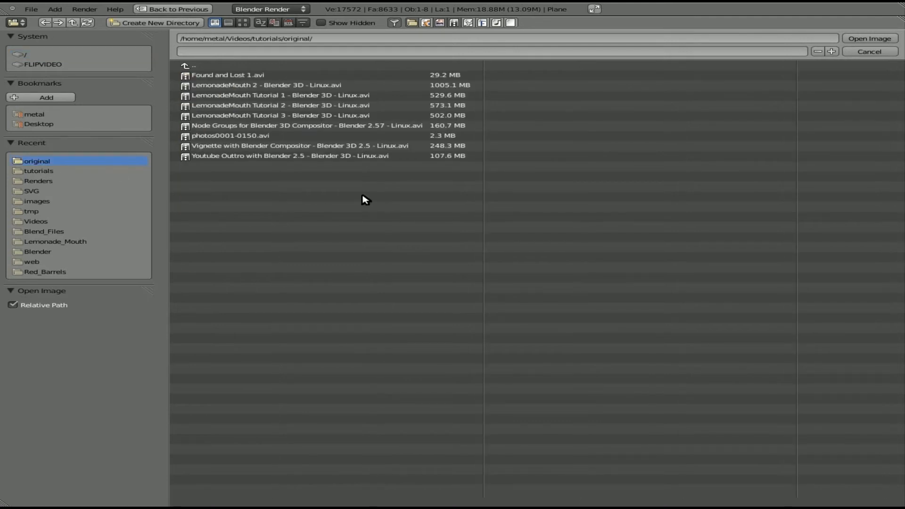
{"action": "mouse_move", "coordinate": [361, 214]}
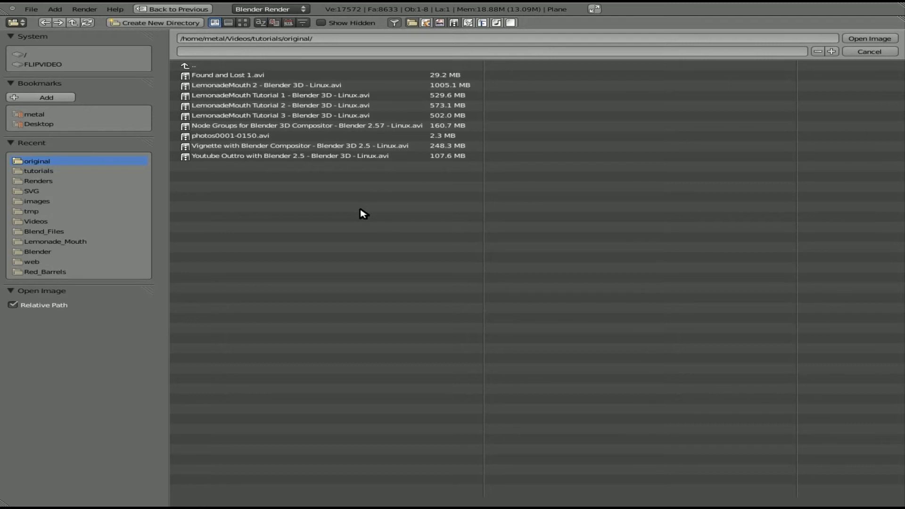
{"action": "mouse_move", "coordinate": [282, 191]}
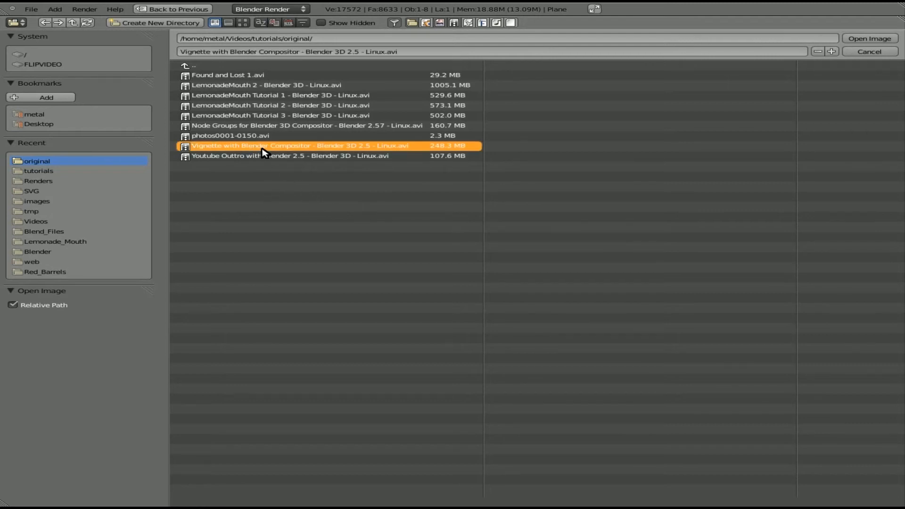
{"action": "left_click", "coordinate": [869, 37]}
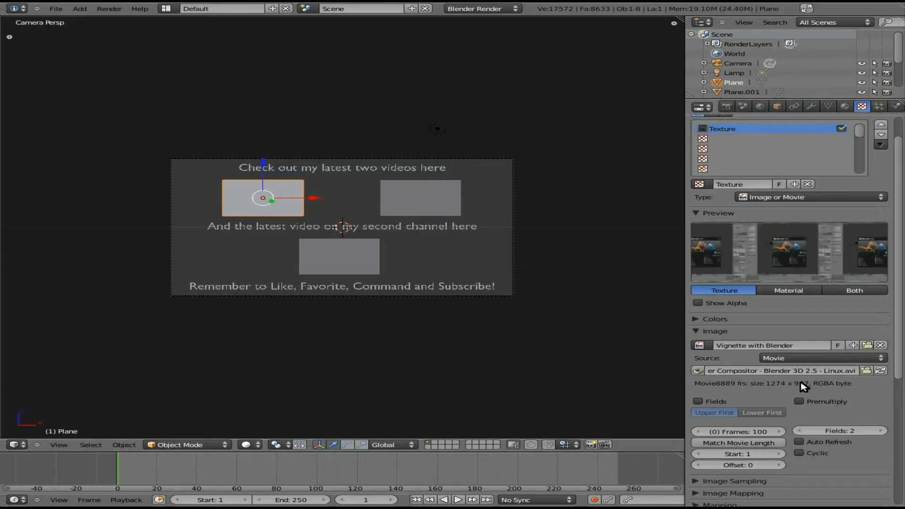
- Match the movie texture to the full 8889-frame length and enable Auto Refresh
{"action": "scroll", "scroll_direction": "down", "scroll_amount": 3}
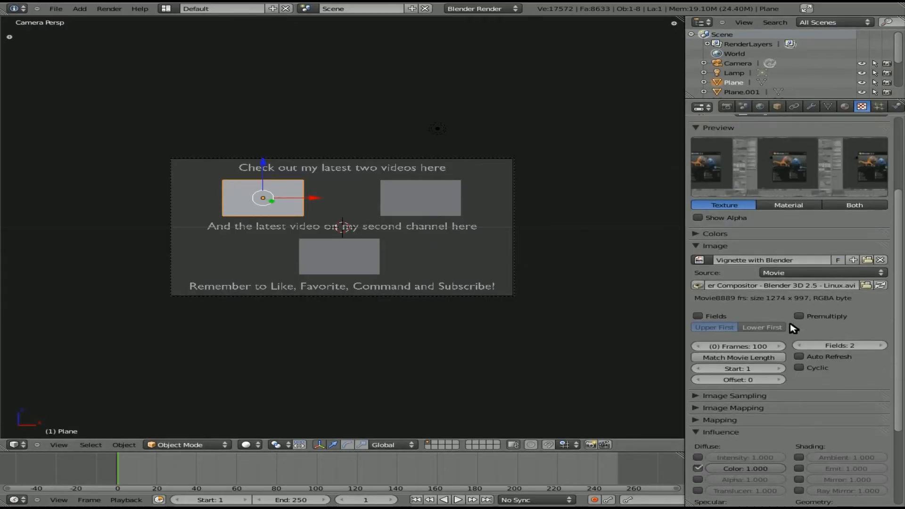
{"action": "left_click", "coordinate": [737, 356]}
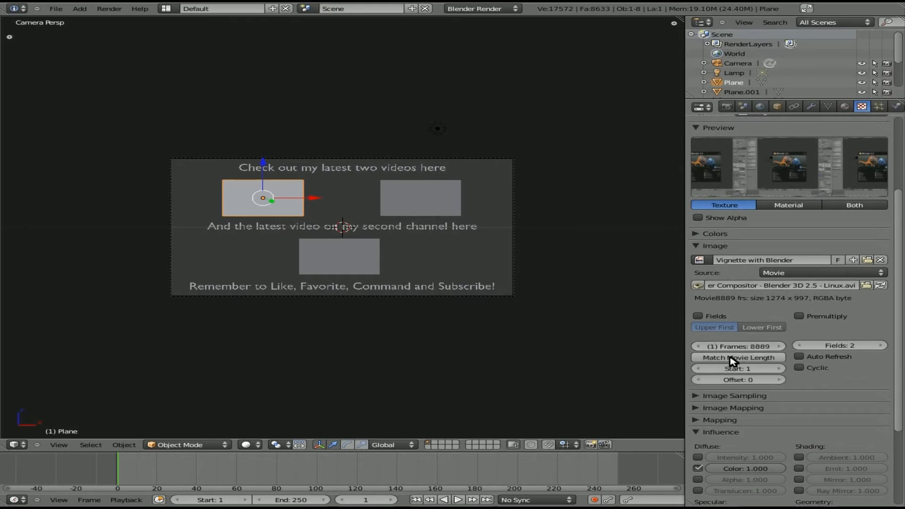
{"action": "mouse_move", "coordinate": [826, 361]}
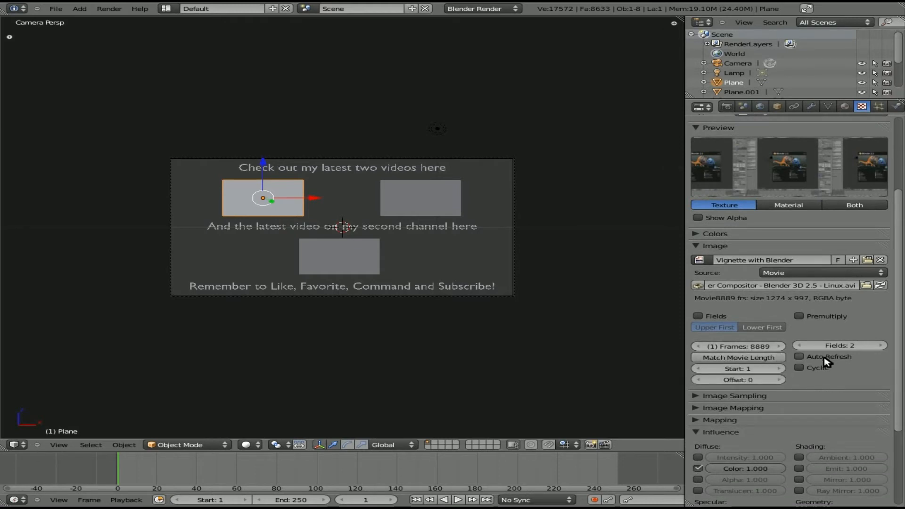
{"action": "left_click", "coordinate": [800, 356]}
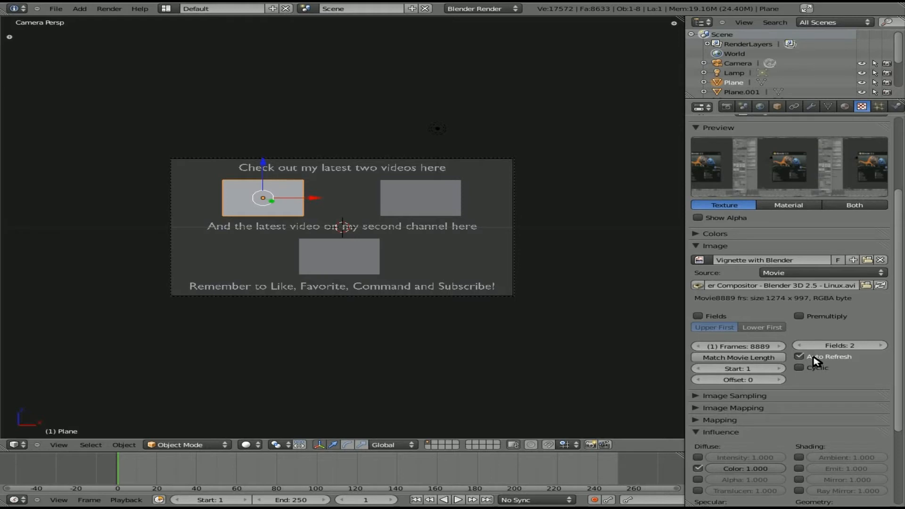
{"action": "mouse_move", "coordinate": [585, 211]}
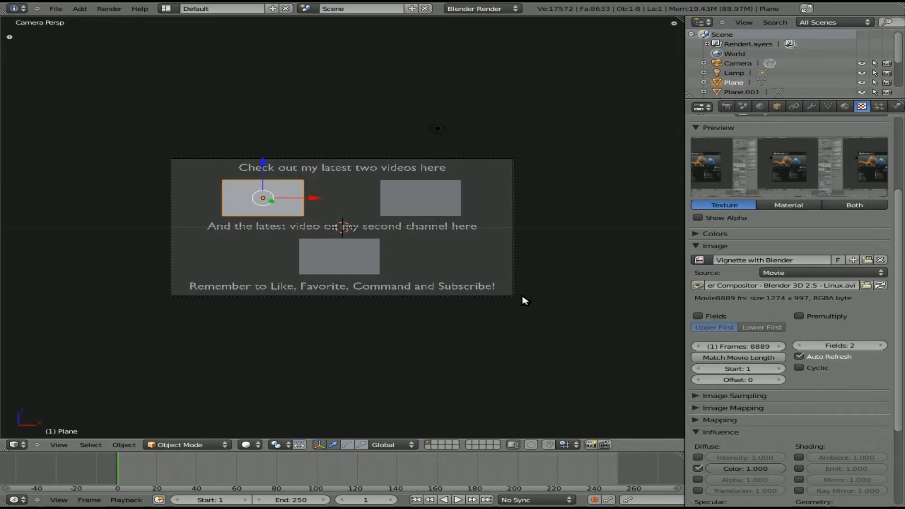
{"action": "mouse_move", "coordinate": [648, 343]}
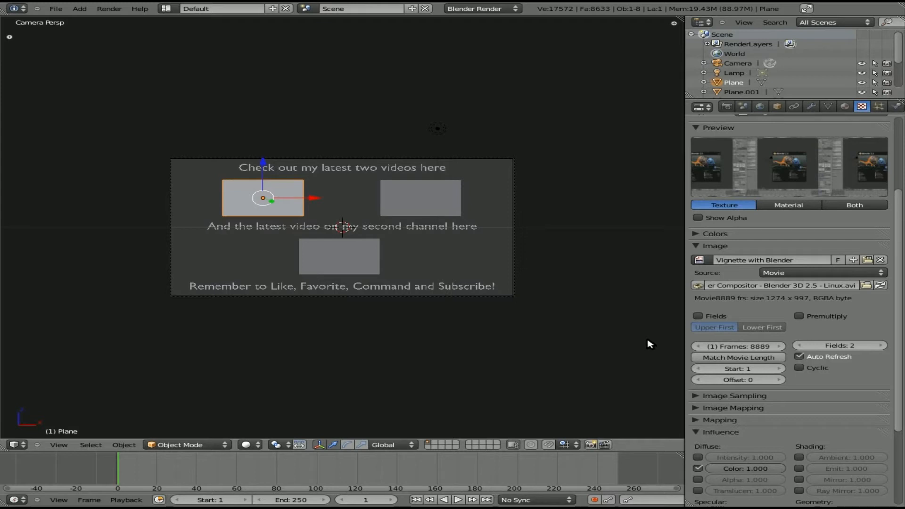
{"action": "mouse_move", "coordinate": [738, 379]}
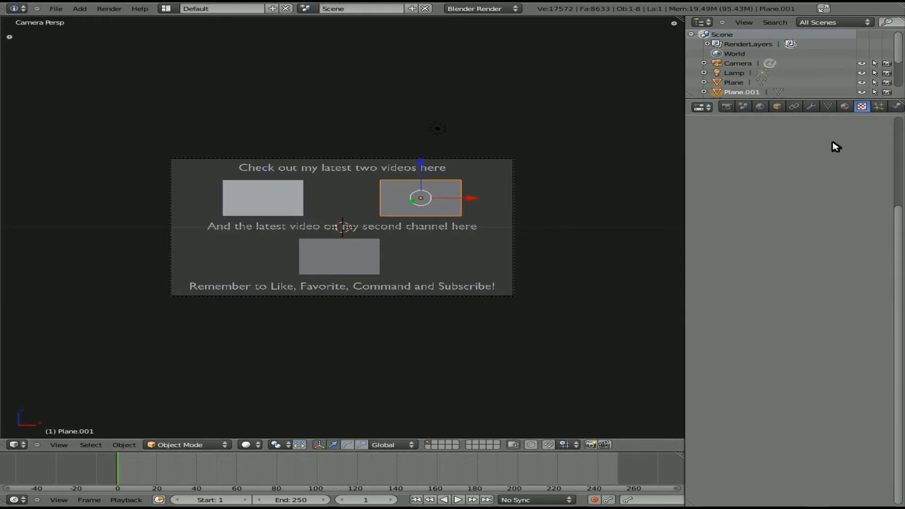
- Add a new Image or Movie texture to the upper-right plane's material
{"action": "left_click", "coordinate": [842, 106]}
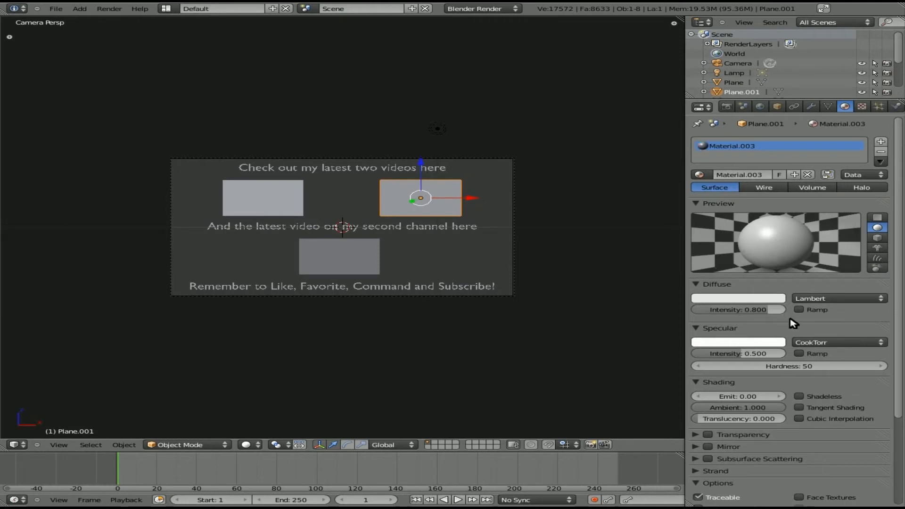
{"action": "left_click", "coordinate": [799, 396]}
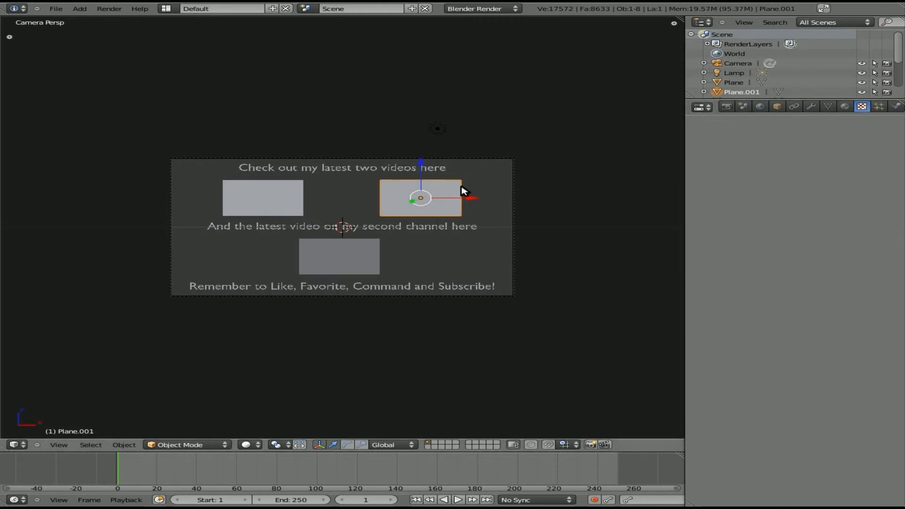
{"action": "left_click", "coordinate": [861, 106]}
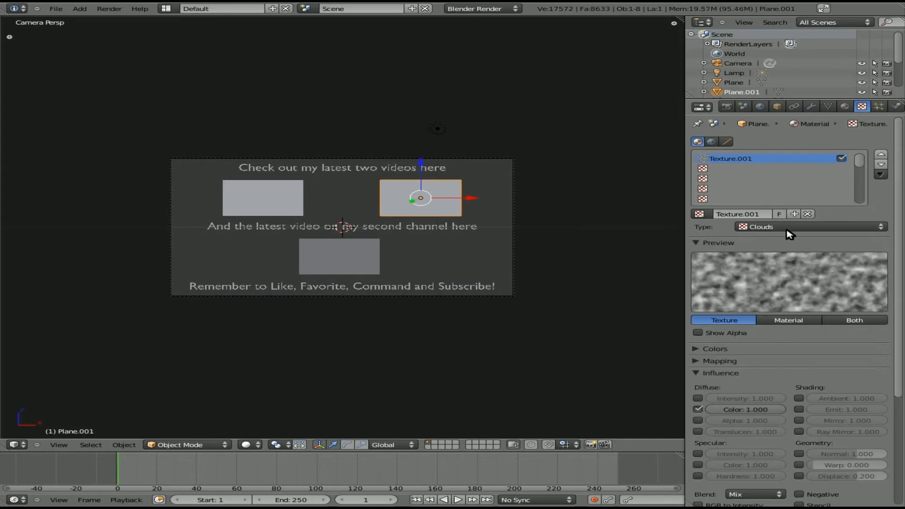
{"action": "left_click", "coordinate": [808, 226]}
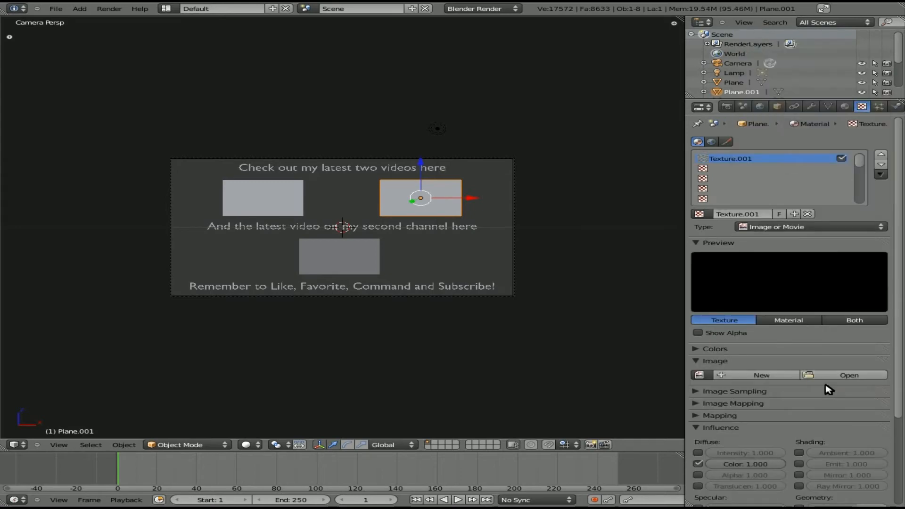
- Load 'Found and Lost 1.avi' from the original videos folder and enable Auto Refresh
{"action": "left_click", "coordinate": [849, 375]}
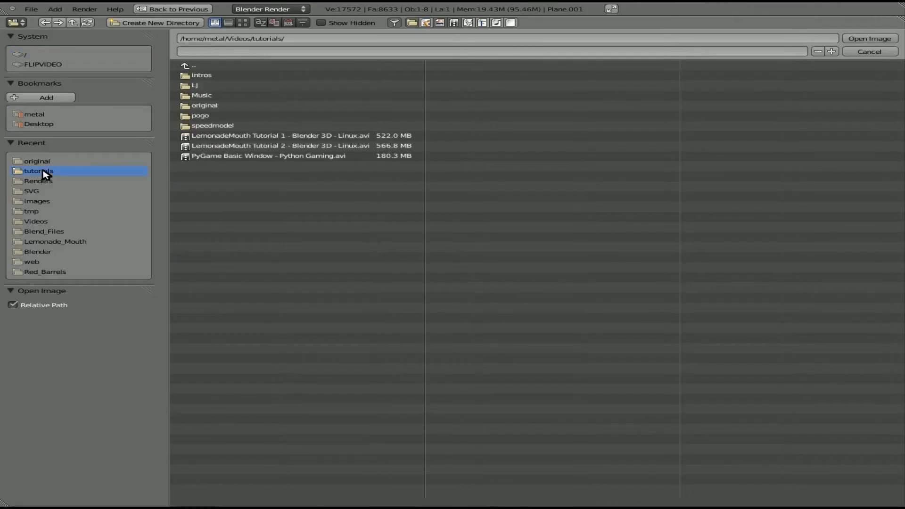
{"action": "double_click", "coordinate": [204, 105]}
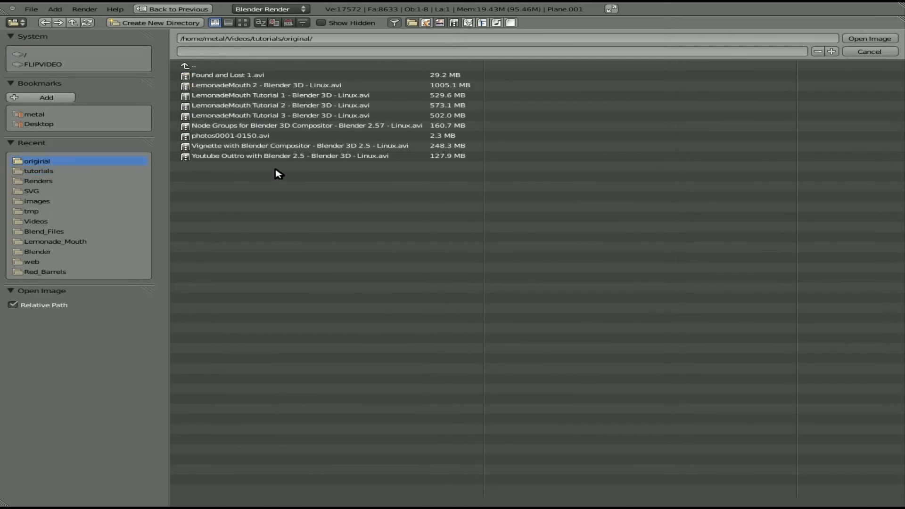
{"action": "left_click", "coordinate": [227, 75]}
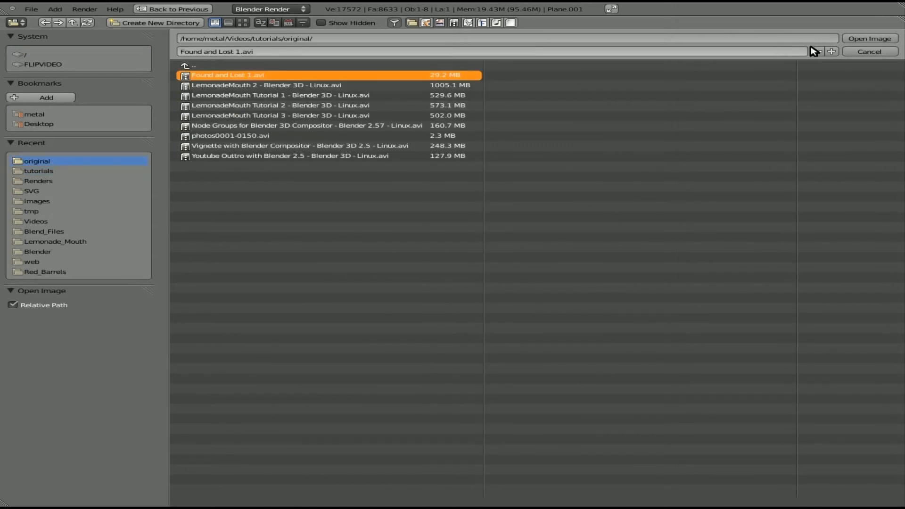
{"action": "left_click", "coordinate": [868, 38]}
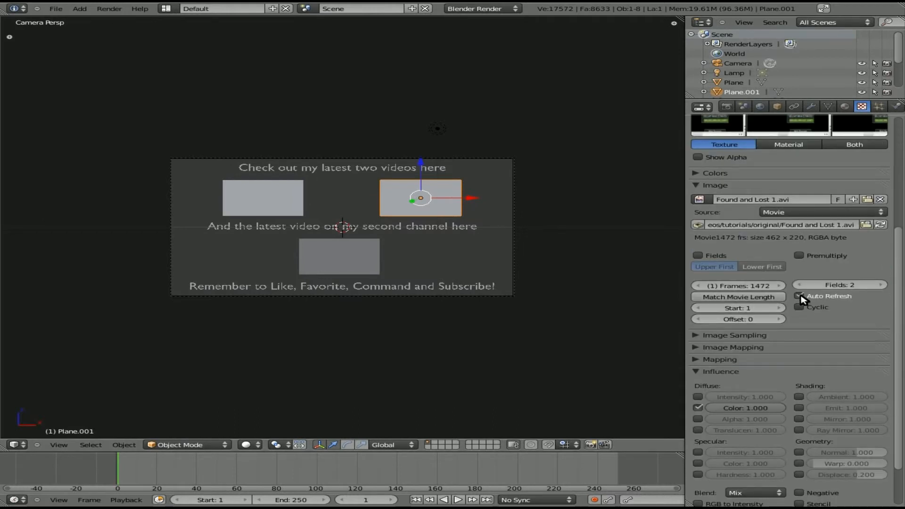
{"action": "left_click", "coordinate": [800, 296]}
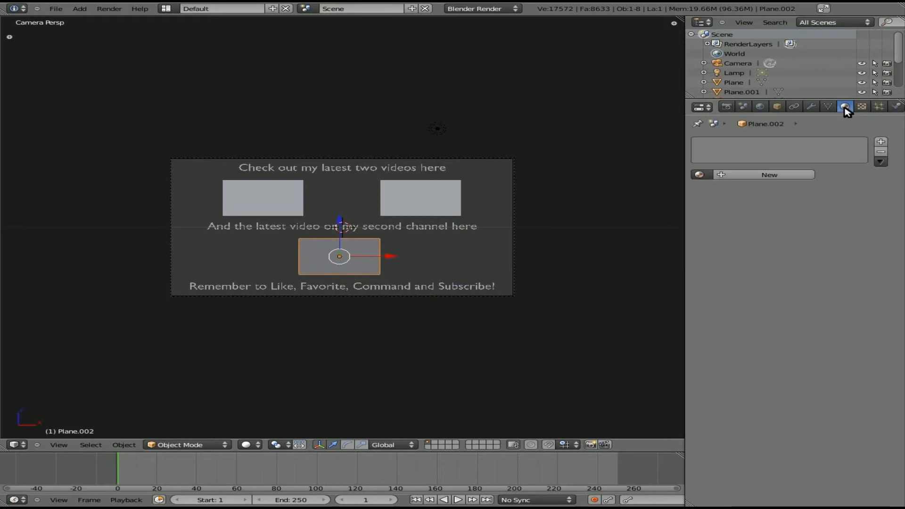
{"action": "mouse_move", "coordinate": [733, 176]}
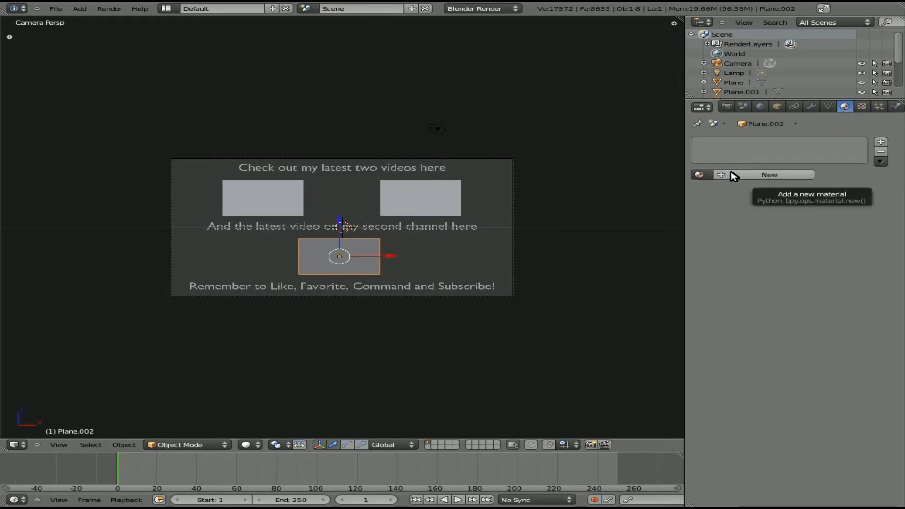
- Give Plane.002 a new material with an Image or Movie texture and start browsing for its video
{"action": "left_click", "coordinate": [769, 175]}
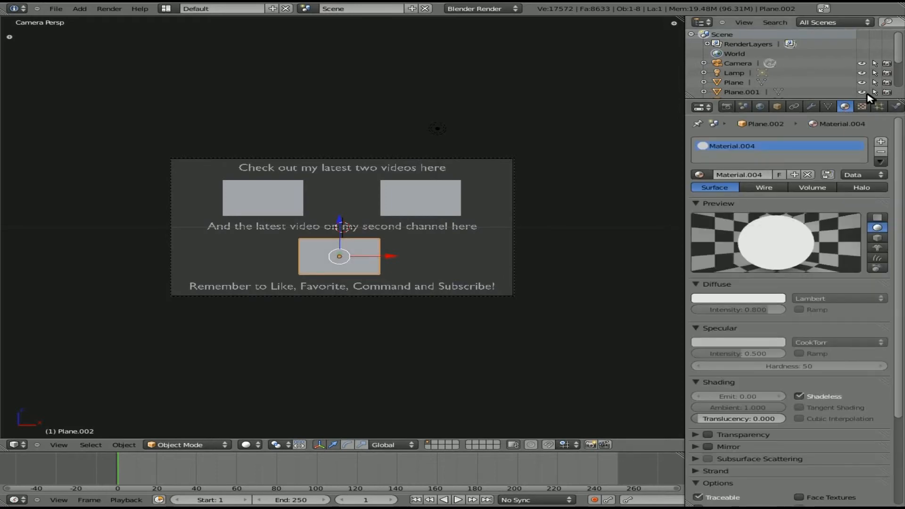
{"action": "left_click", "coordinate": [860, 107]}
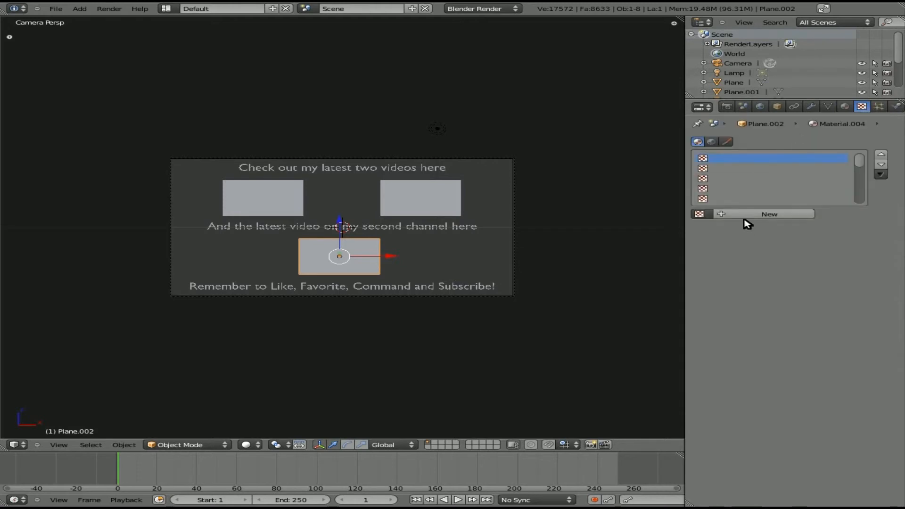
{"action": "left_click", "coordinate": [769, 214]}
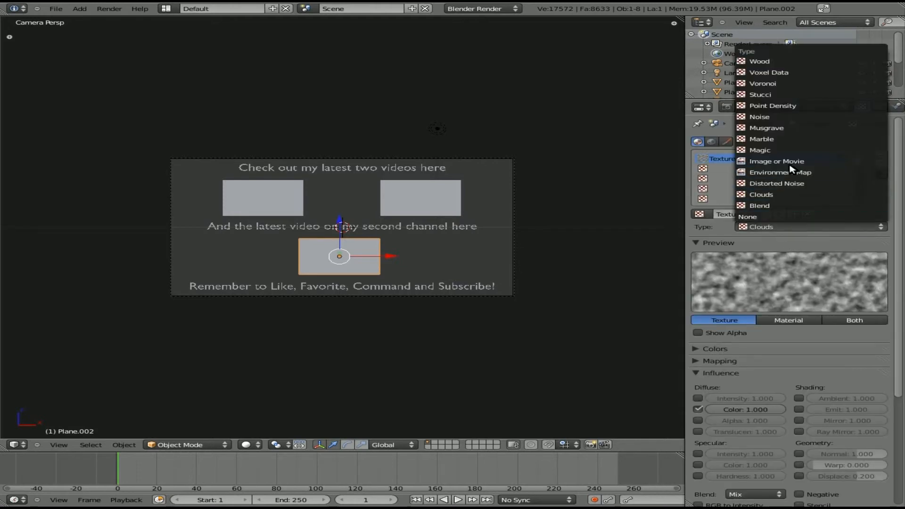
{"action": "left_click", "coordinate": [777, 161]}
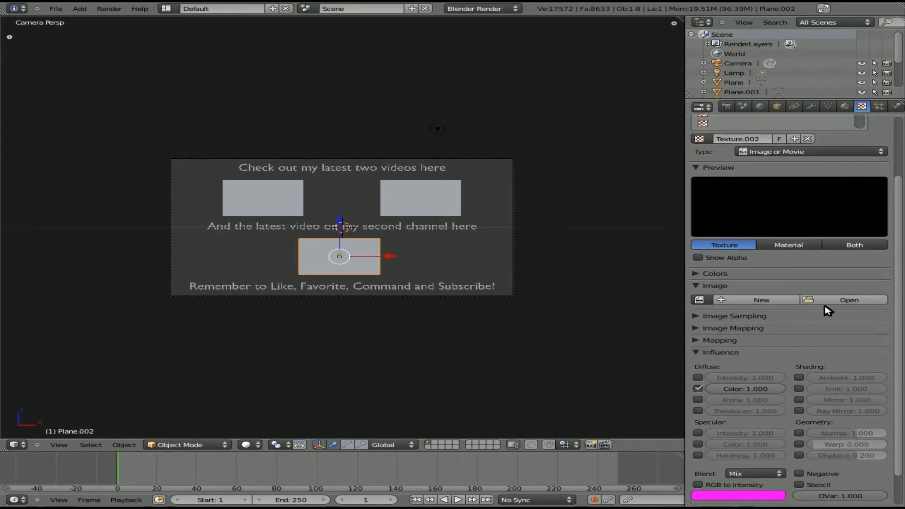
{"action": "left_click", "coordinate": [848, 300]}
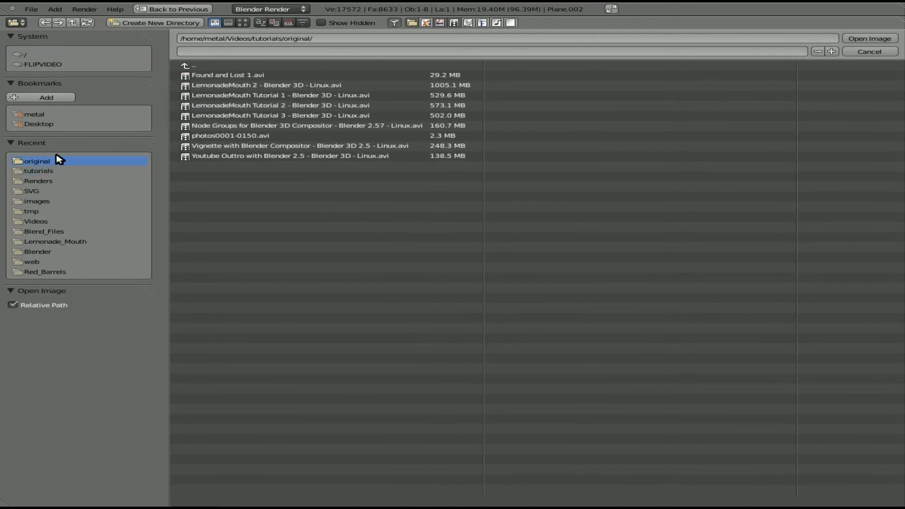
{"action": "mouse_move", "coordinate": [215, 143]}
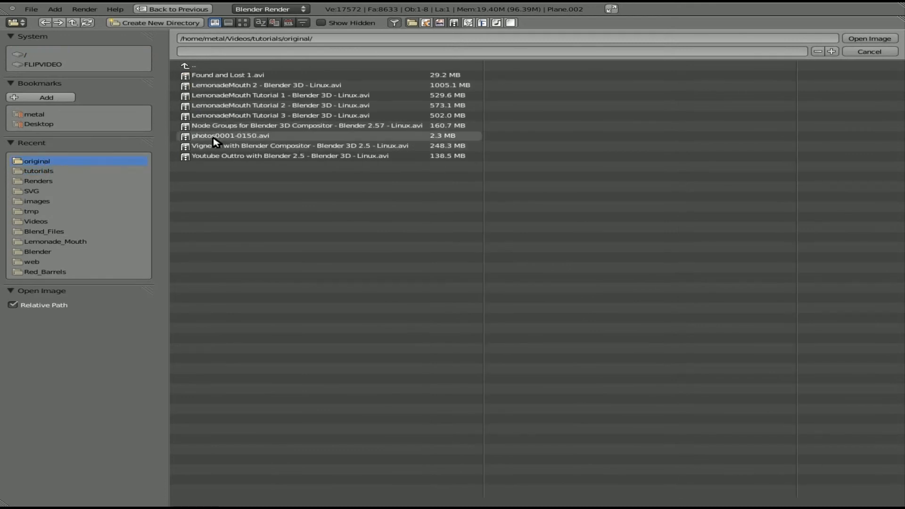
- Load photos0001-0150.avi, match its 150-frame length and enable Auto Refresh
{"action": "left_click", "coordinate": [242, 136]}
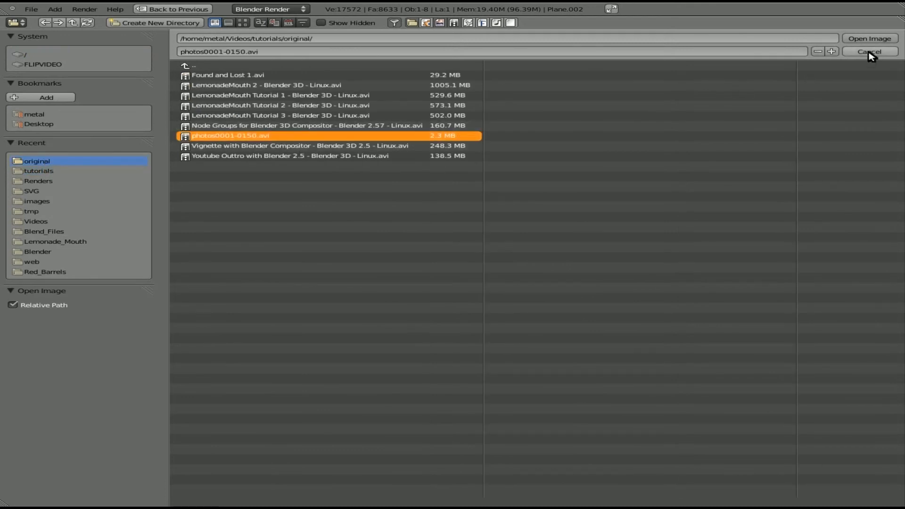
{"action": "left_click", "coordinate": [868, 37]}
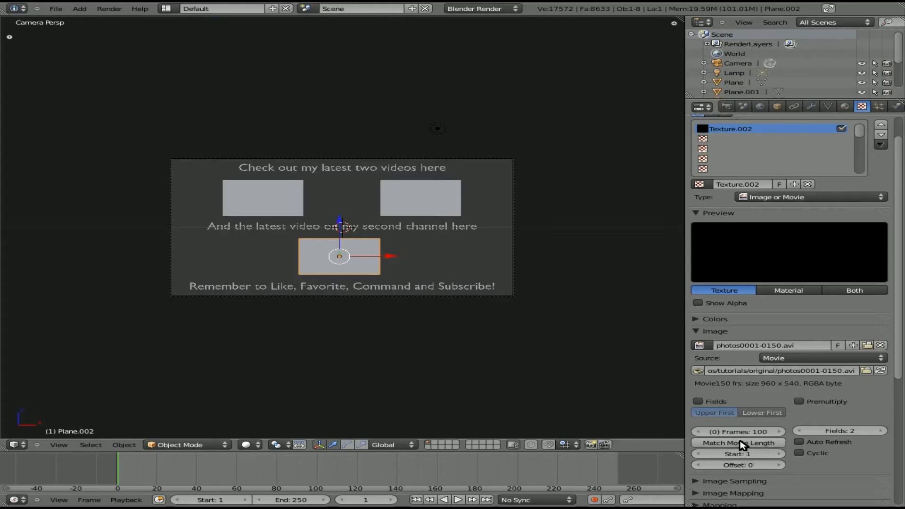
{"action": "left_click", "coordinate": [737, 442]}
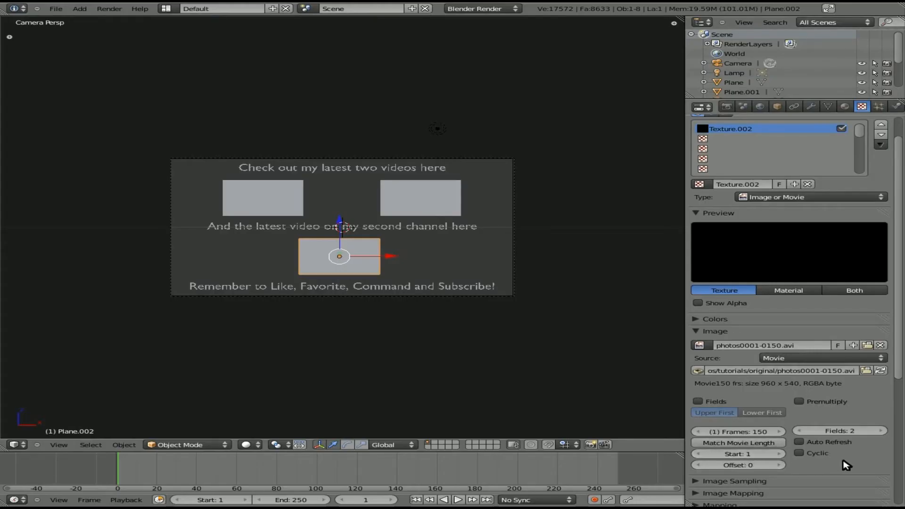
{"action": "scroll", "scroll_direction": "down", "scroll_amount": 3}
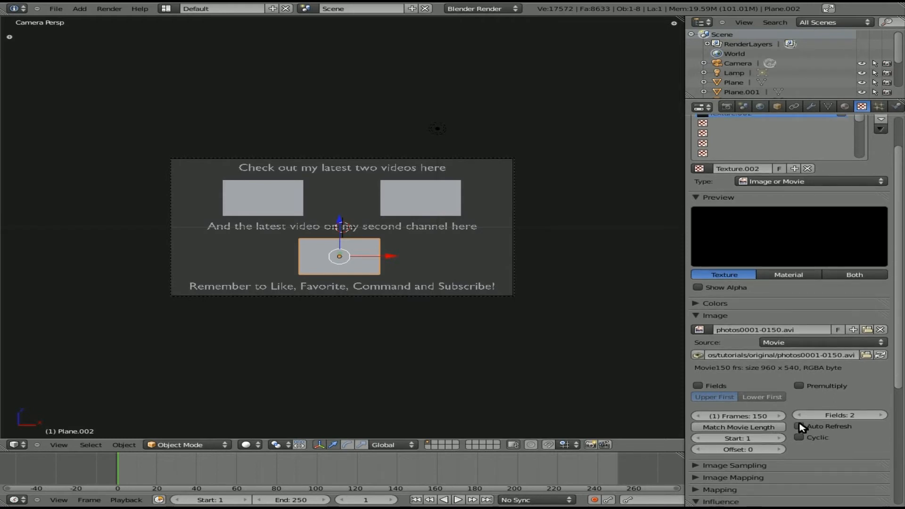
{"action": "left_click", "coordinate": [800, 426]}
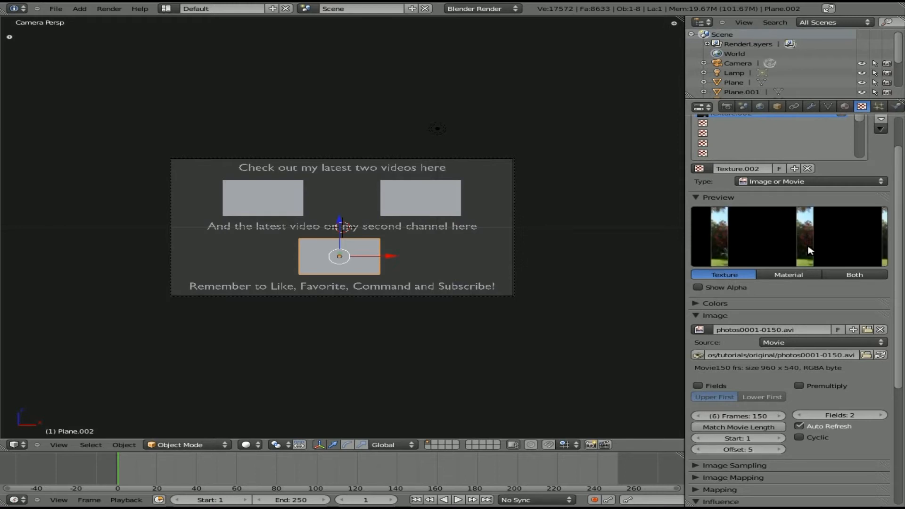
{"action": "mouse_move", "coordinate": [380, 267]}
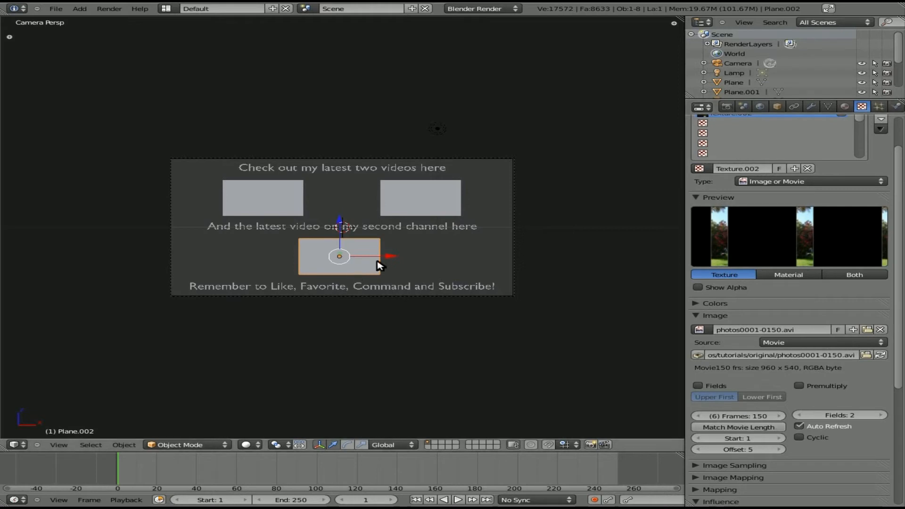
{"action": "mouse_move", "coordinate": [785, 153]}
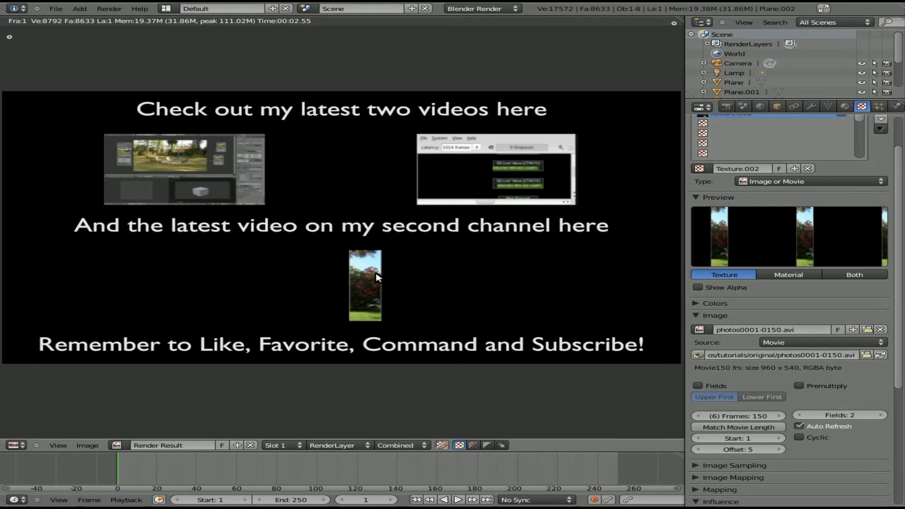
{"action": "mouse_move", "coordinate": [388, 271]}
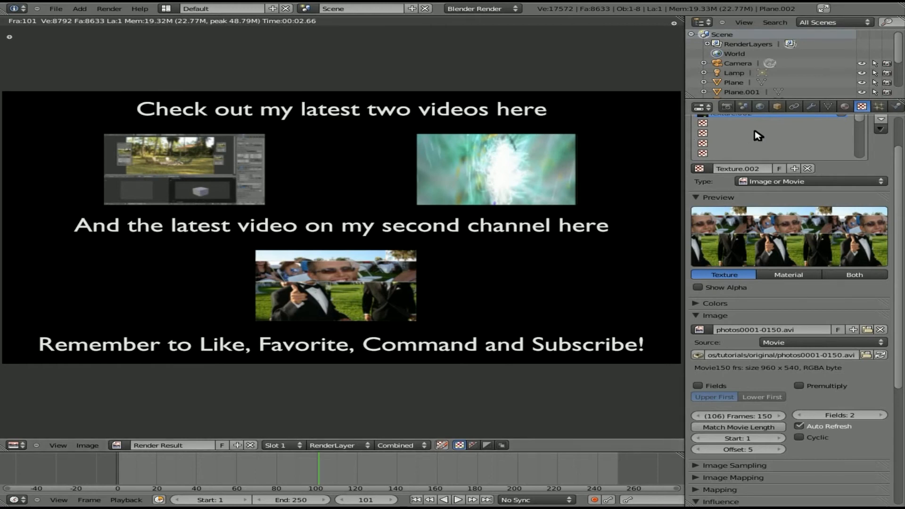
- Switch to the scene's Render properties after the frame-101 test still
{"action": "left_click", "coordinate": [726, 107]}
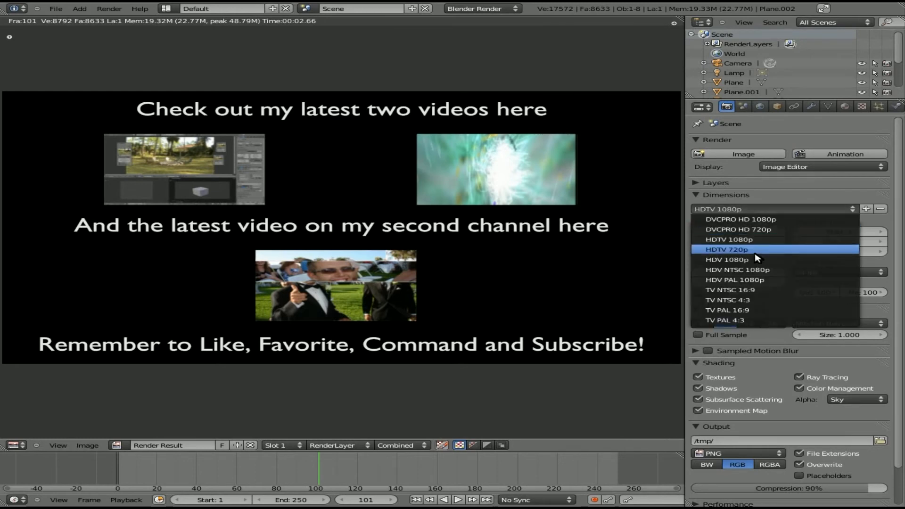
{"action": "mouse_move", "coordinate": [761, 254]}
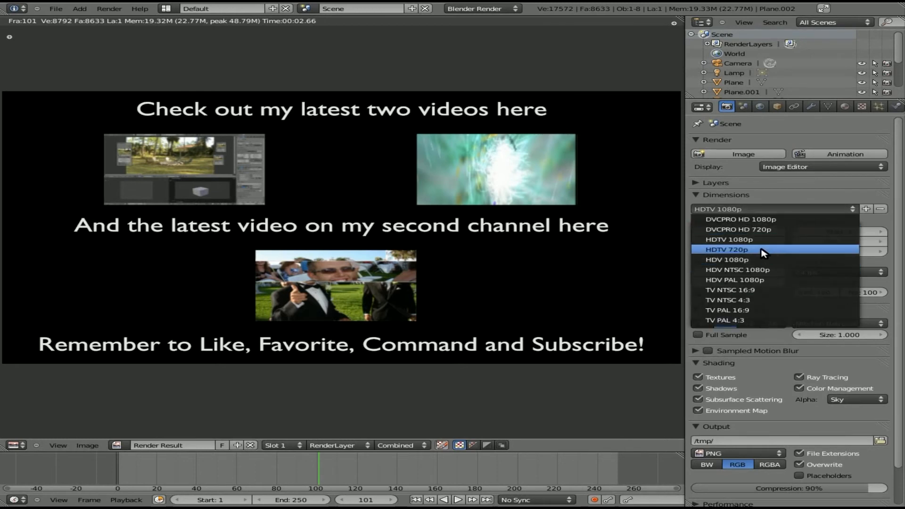
{"action": "mouse_move", "coordinate": [761, 260]}
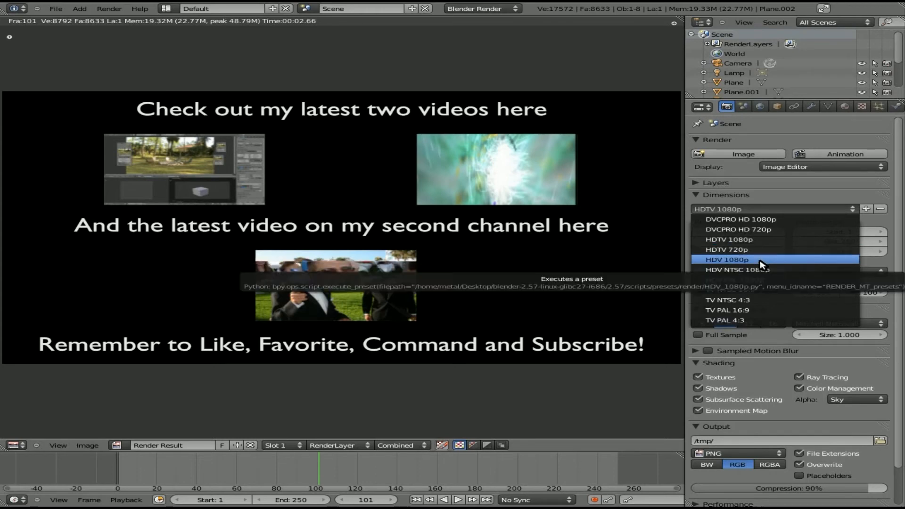
{"action": "mouse_move", "coordinate": [757, 238]}
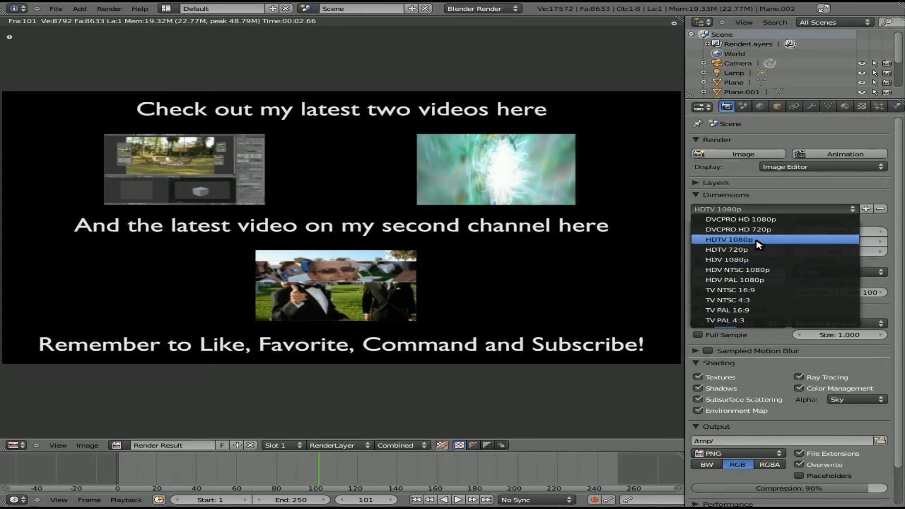
- Apply the HDTV 1080p preset and set the frame rate to 30 fps
{"action": "left_click", "coordinate": [733, 239]}
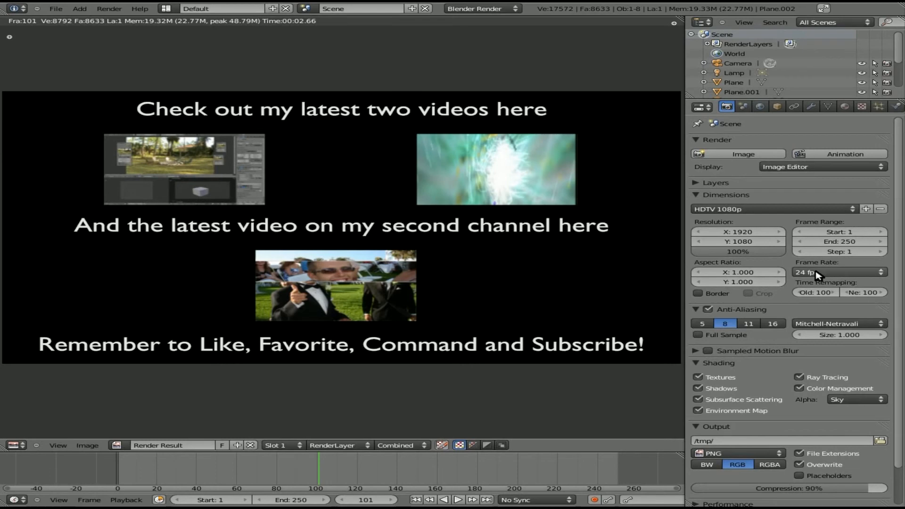
{"action": "left_click", "coordinate": [839, 271]}
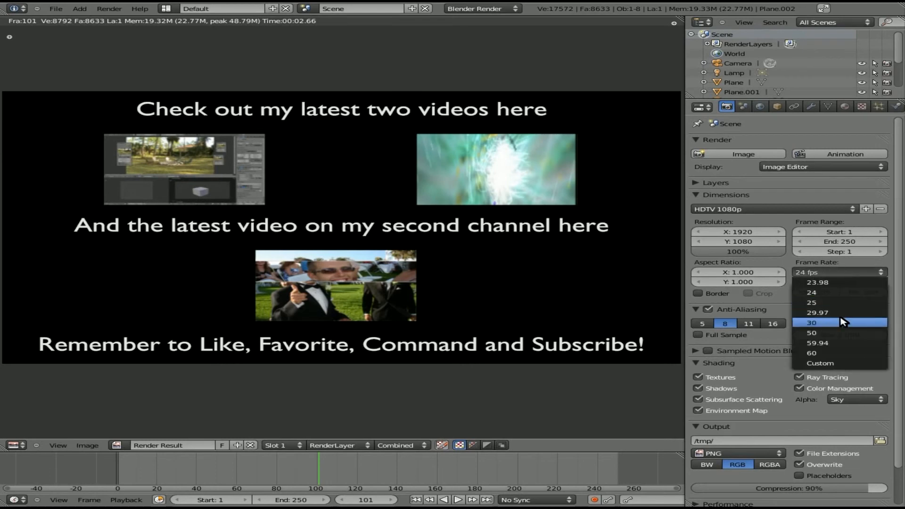
{"action": "left_click", "coordinate": [812, 322]}
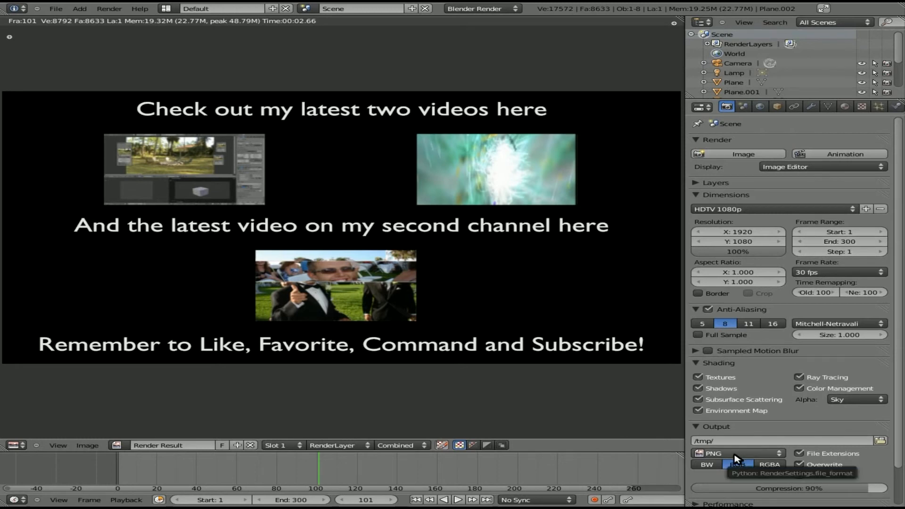
- Change the output file format from PNG to Xvid and review the encoding options
{"action": "left_click", "coordinate": [737, 454]}
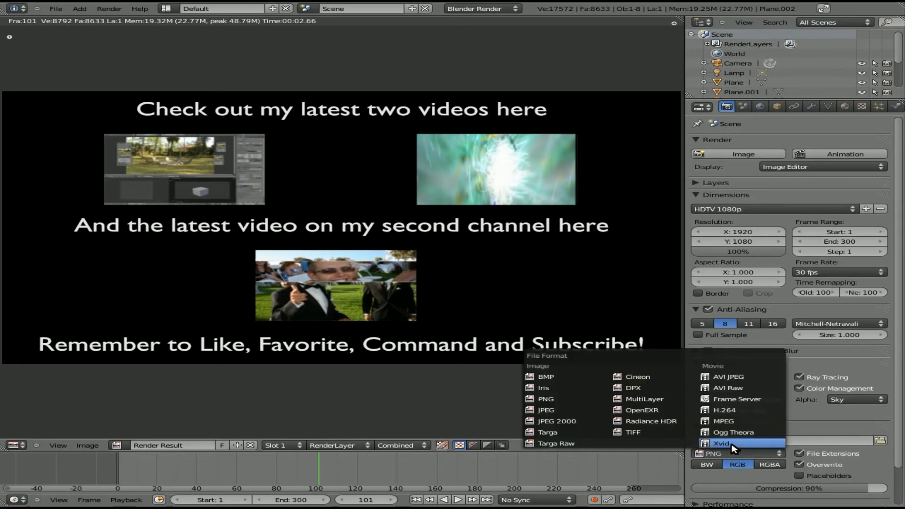
{"action": "mouse_move", "coordinate": [710, 417]}
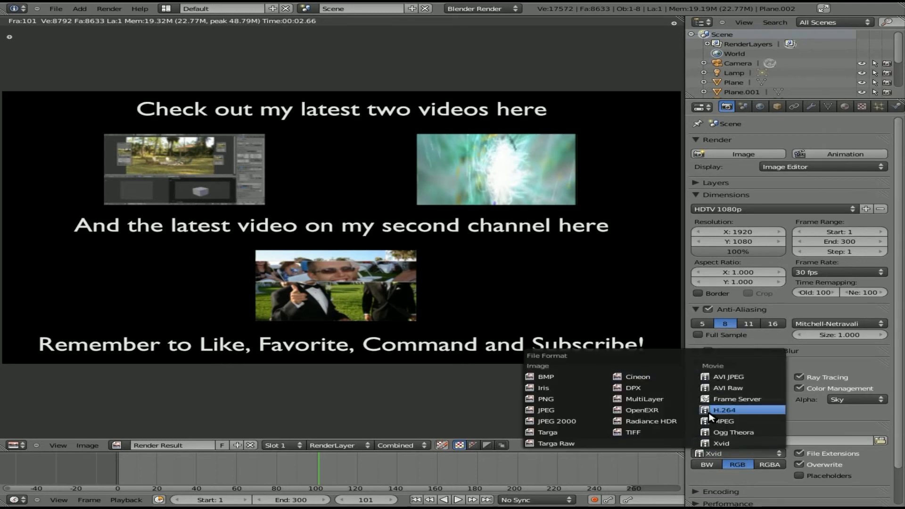
{"action": "left_click", "coordinate": [721, 443]}
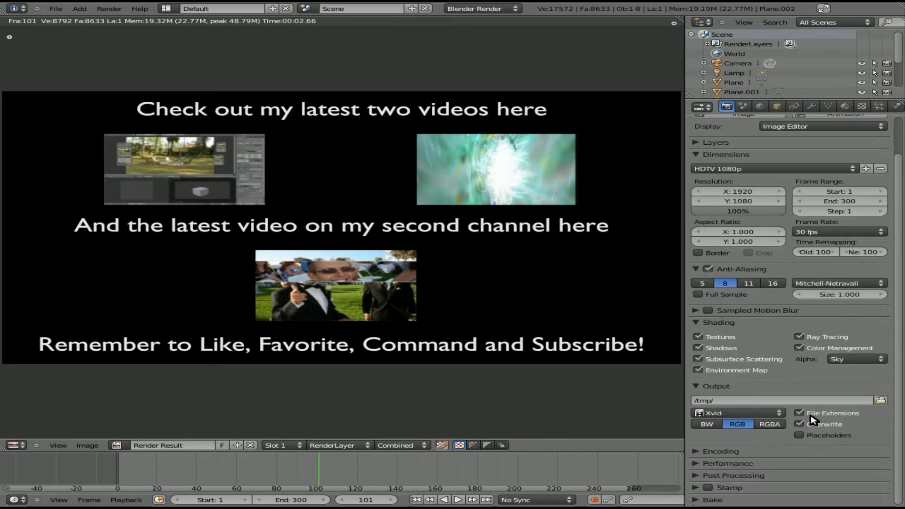
{"action": "left_click", "coordinate": [721, 451]}
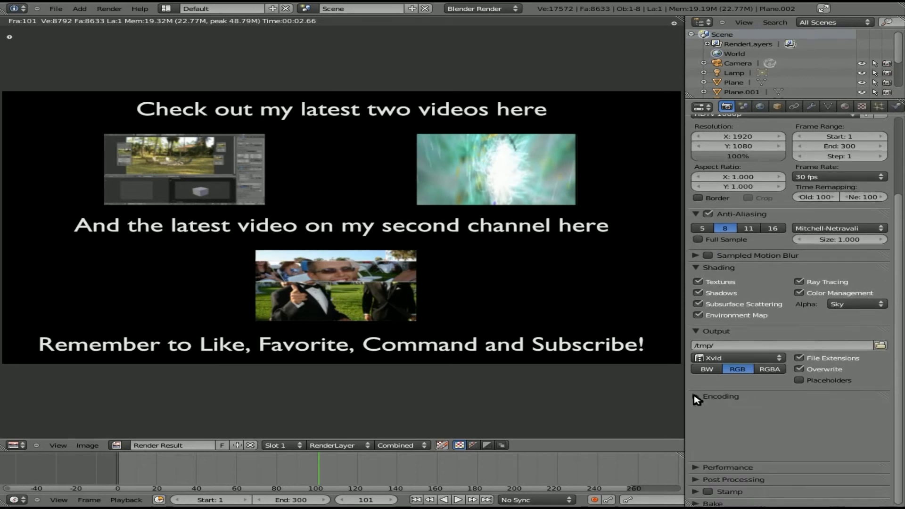
{"action": "scroll", "scroll_direction": "up", "scroll_amount": 3}
{"action": "type", "text": "Outtro.avi"}
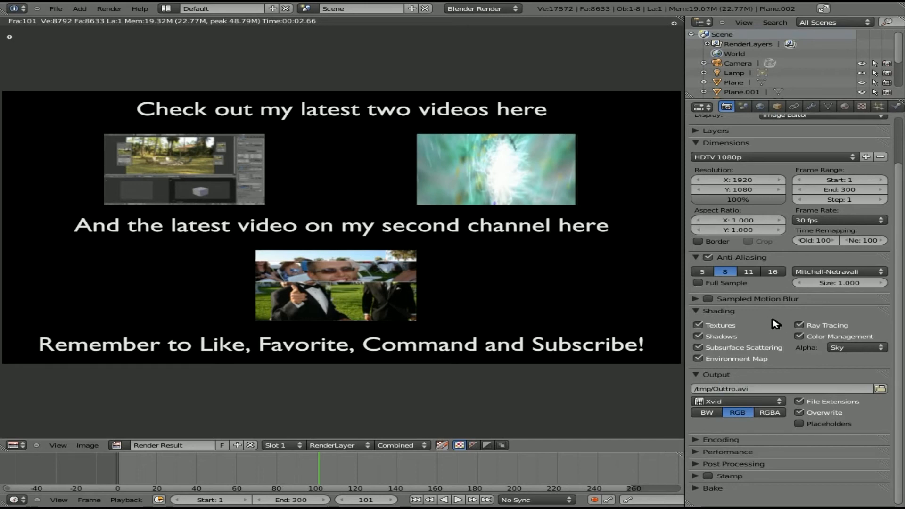
{"action": "scroll", "scroll_direction": "up", "scroll_amount": 3}
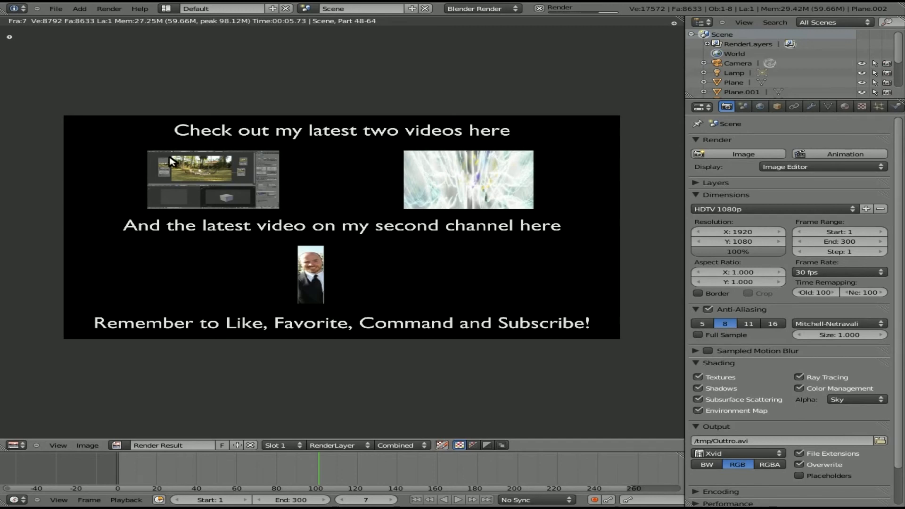
{"action": "mouse_move", "coordinate": [85, 130]}
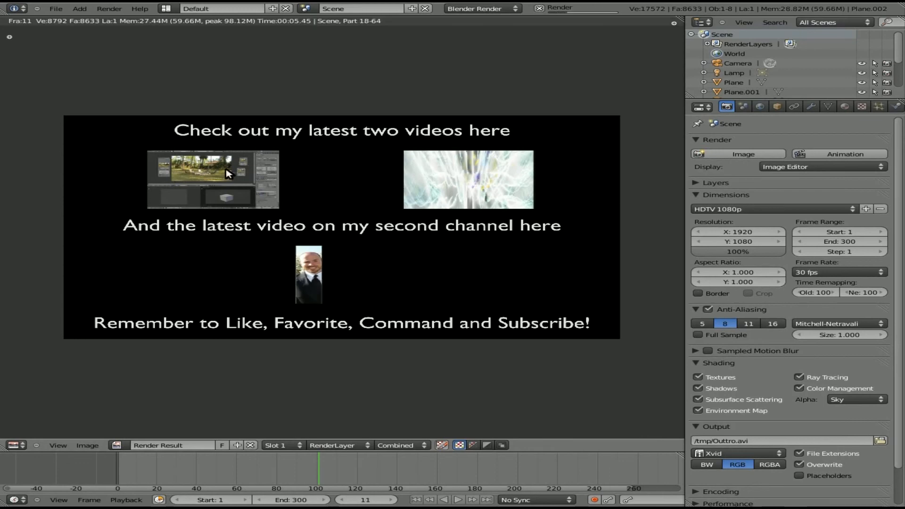
{"action": "mouse_move", "coordinate": [264, 182]}
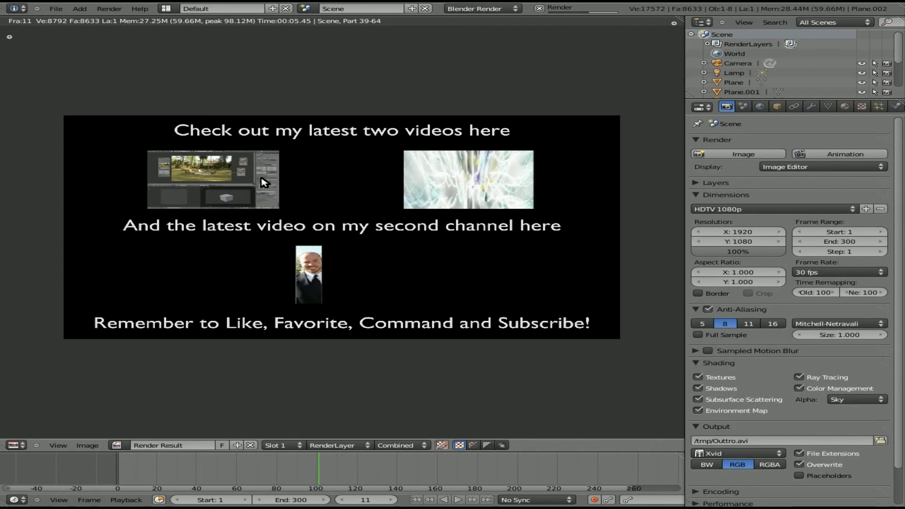
{"action": "mouse_move", "coordinate": [214, 134]}
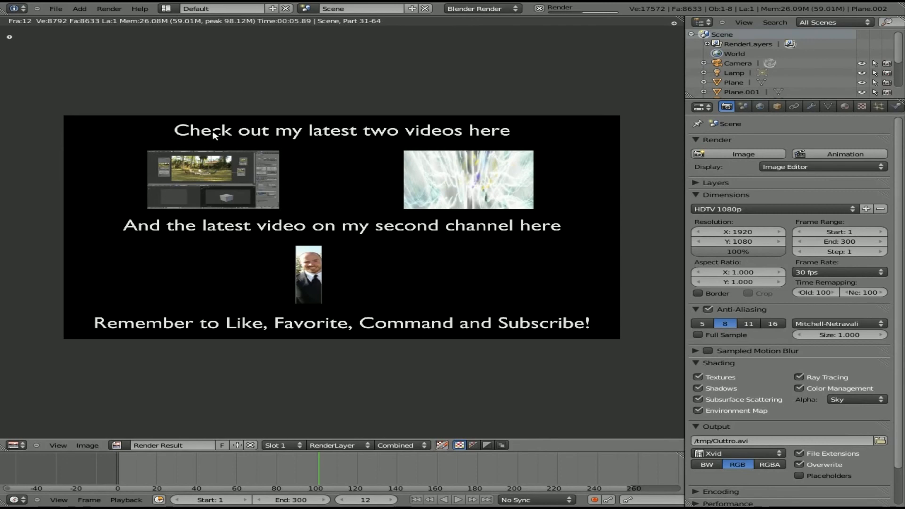
{"action": "mouse_move", "coordinate": [482, 214]}
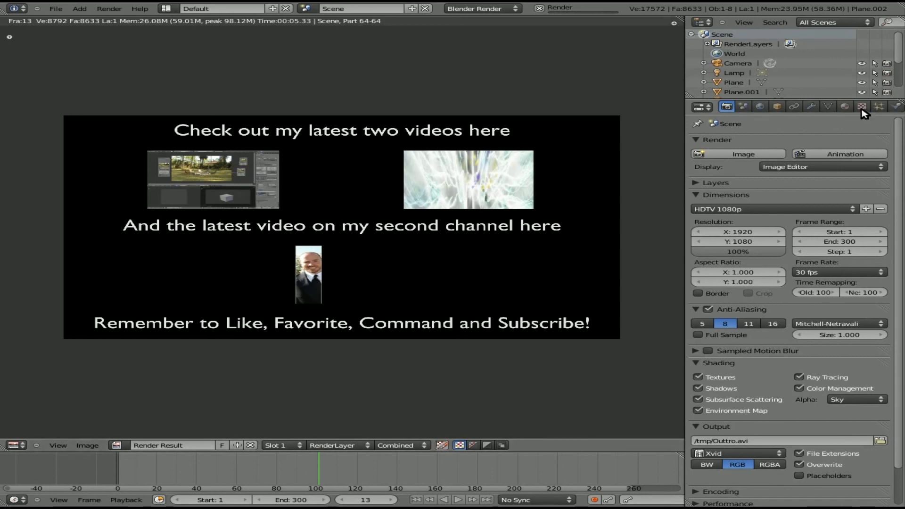
- View Texture.002's photos0001-0150.avi settings while the animation renders
{"action": "left_click", "coordinate": [860, 106]}
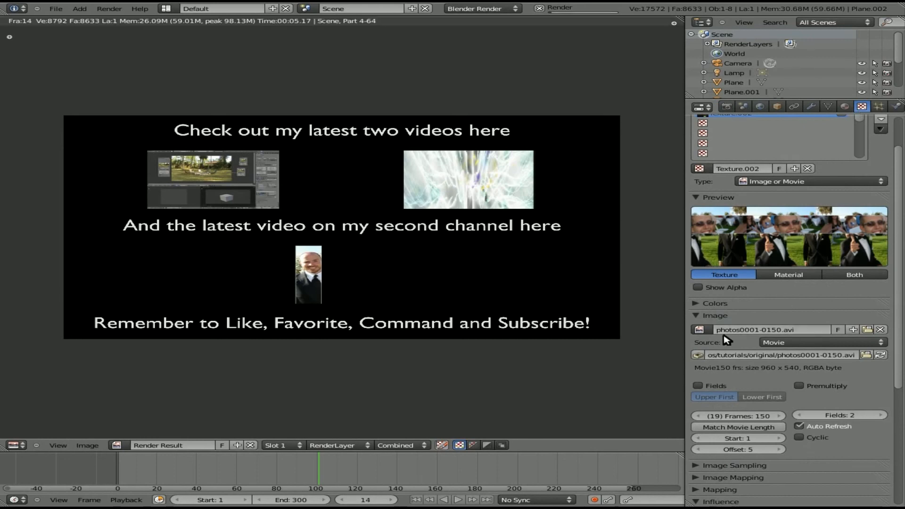
{"action": "mouse_move", "coordinate": [730, 336]}
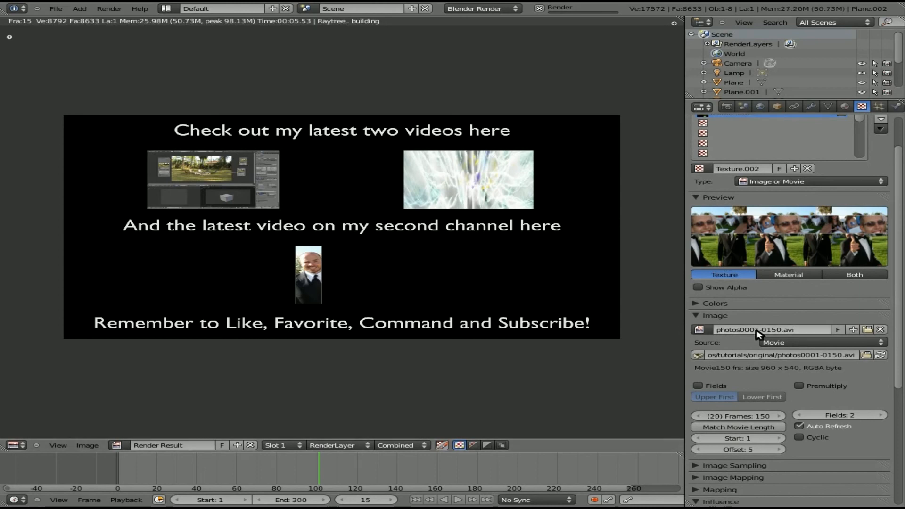
{"action": "mouse_move", "coordinate": [761, 330]}
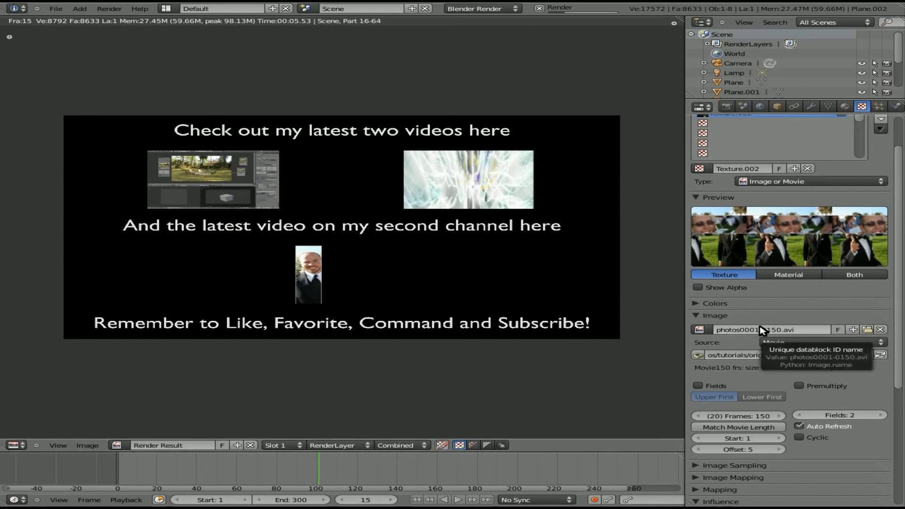
{"action": "mouse_move", "coordinate": [779, 307]}
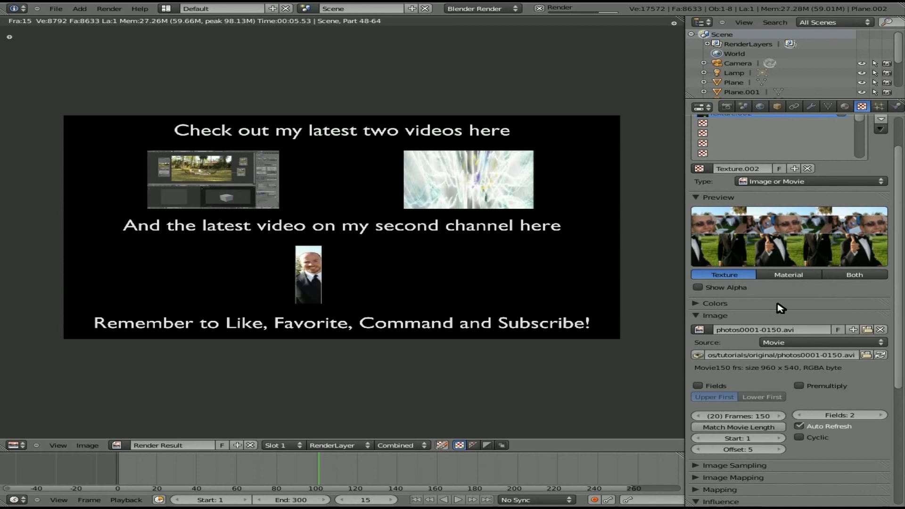